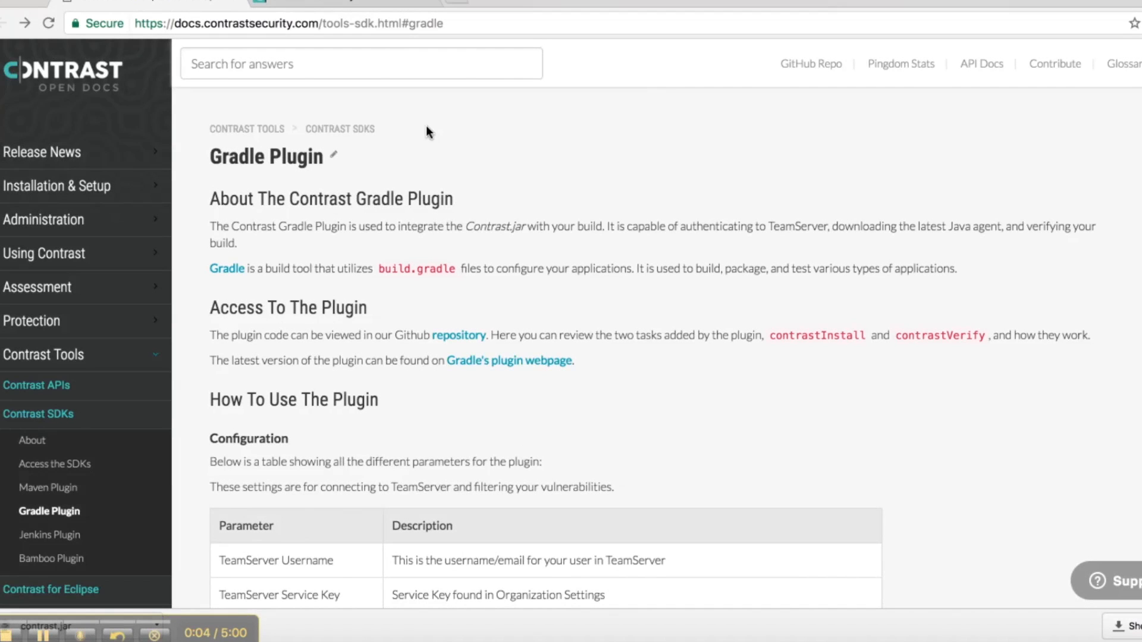
mouse_move(310, 168)
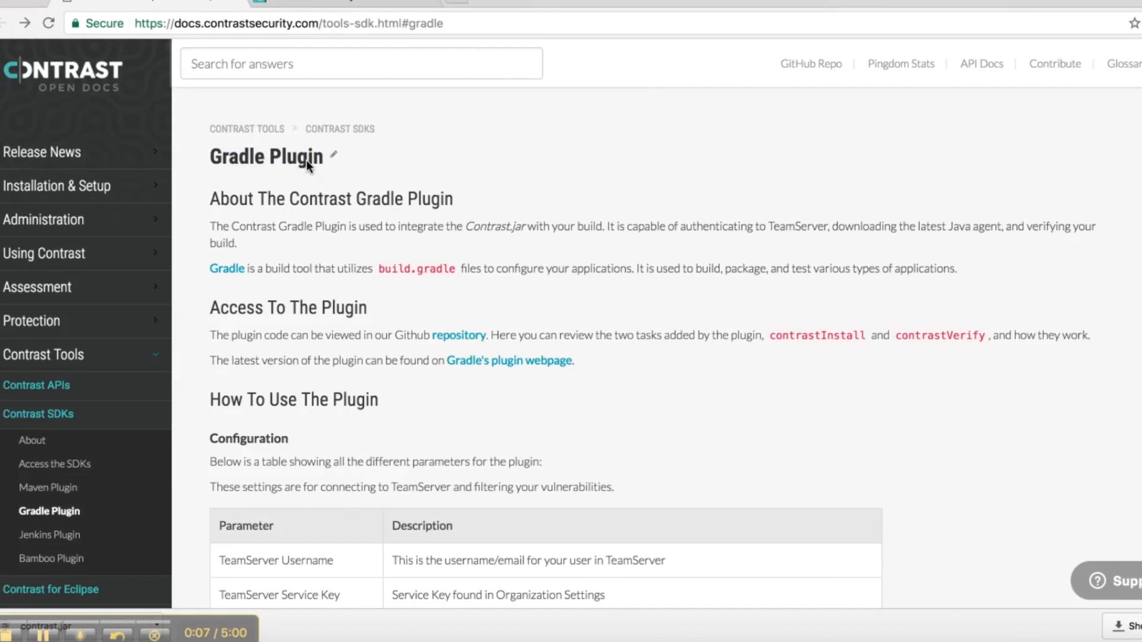
Step: Bring up the link menu for the 'repository' link on the Gradle Plugin docs page
right_click(457, 336)
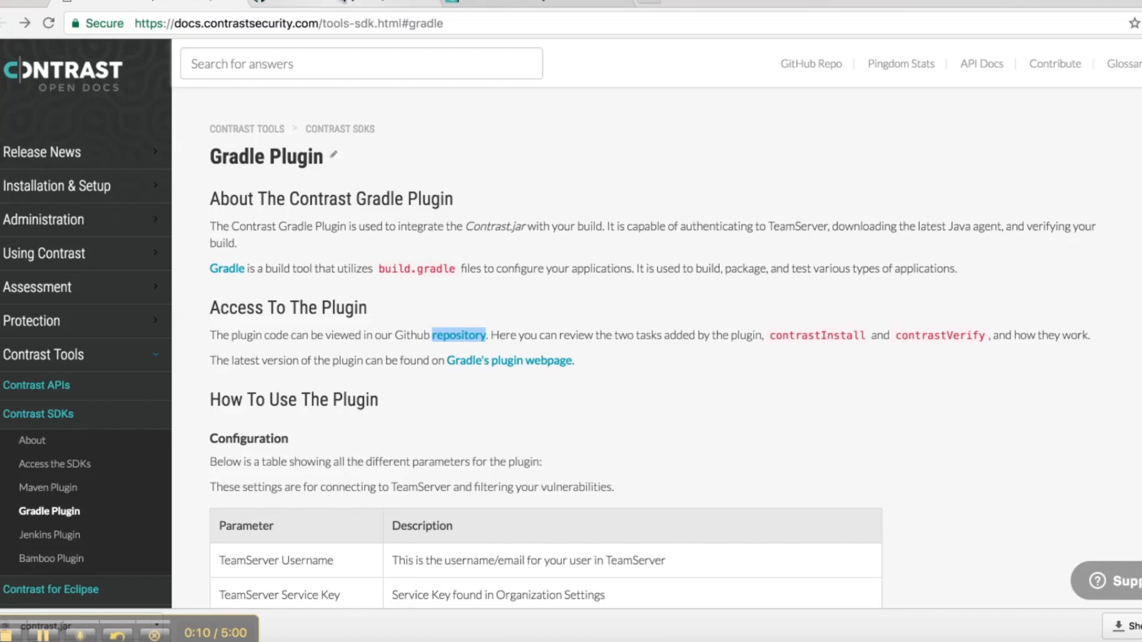
Step: Open the contrast-gradle-plugin repository in a new tab and read down its README
click(458, 336)
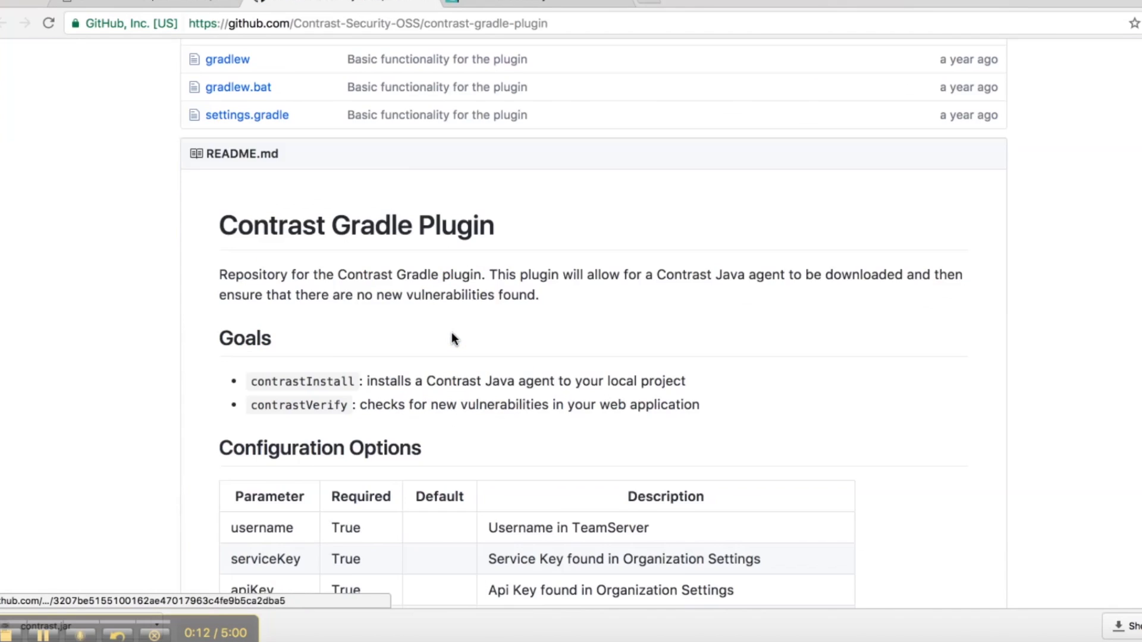
scroll(up, 3)
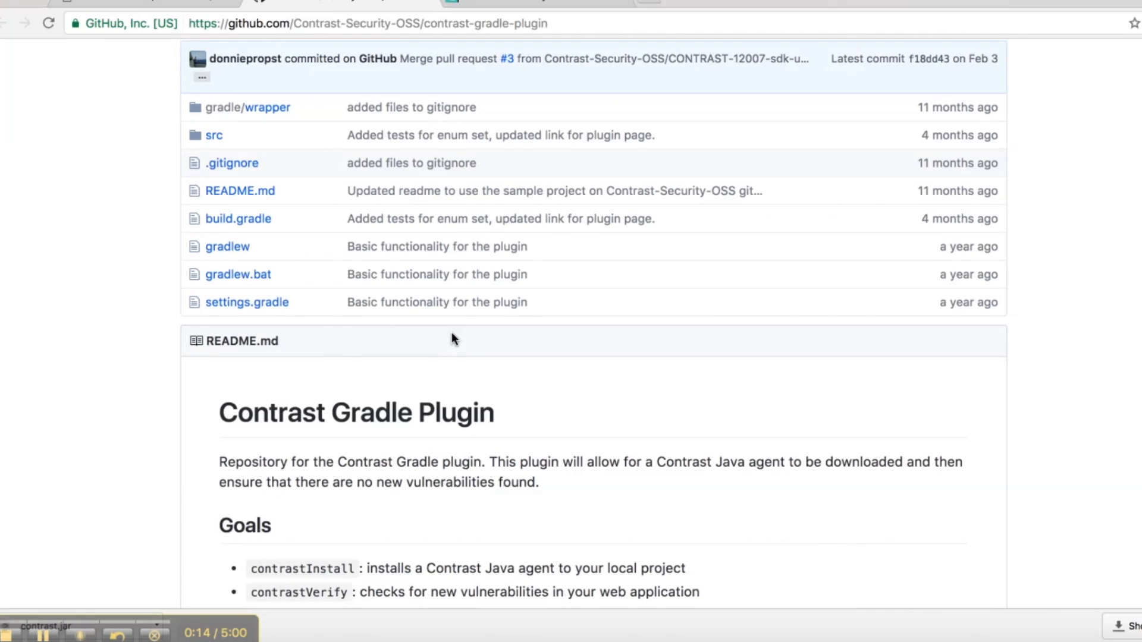
scroll(down, 3)
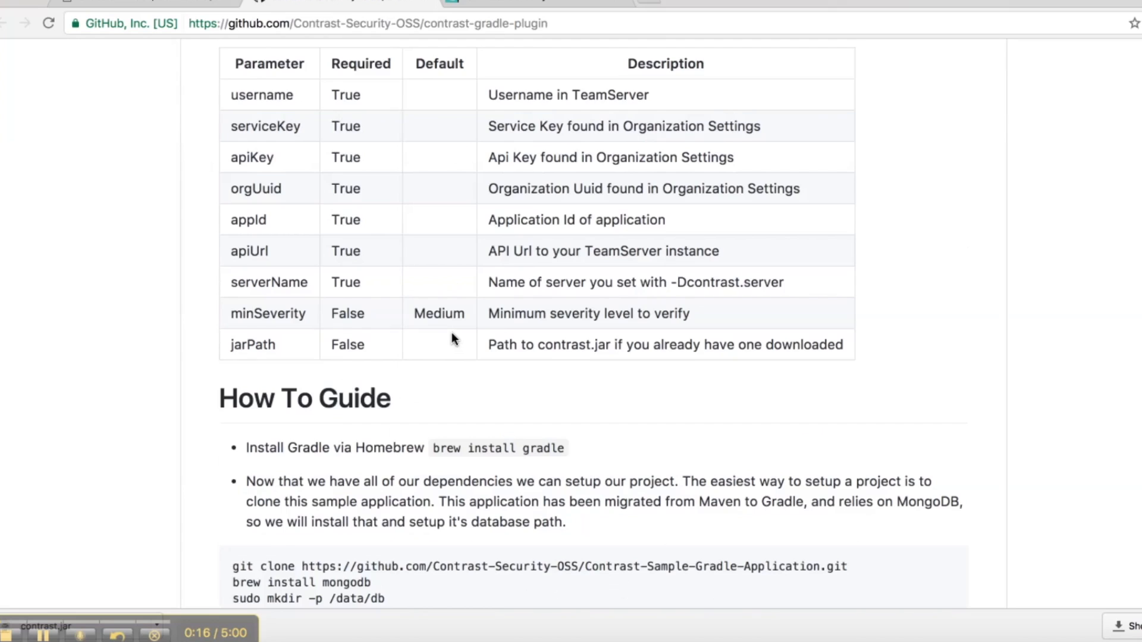
scroll(down, 3)
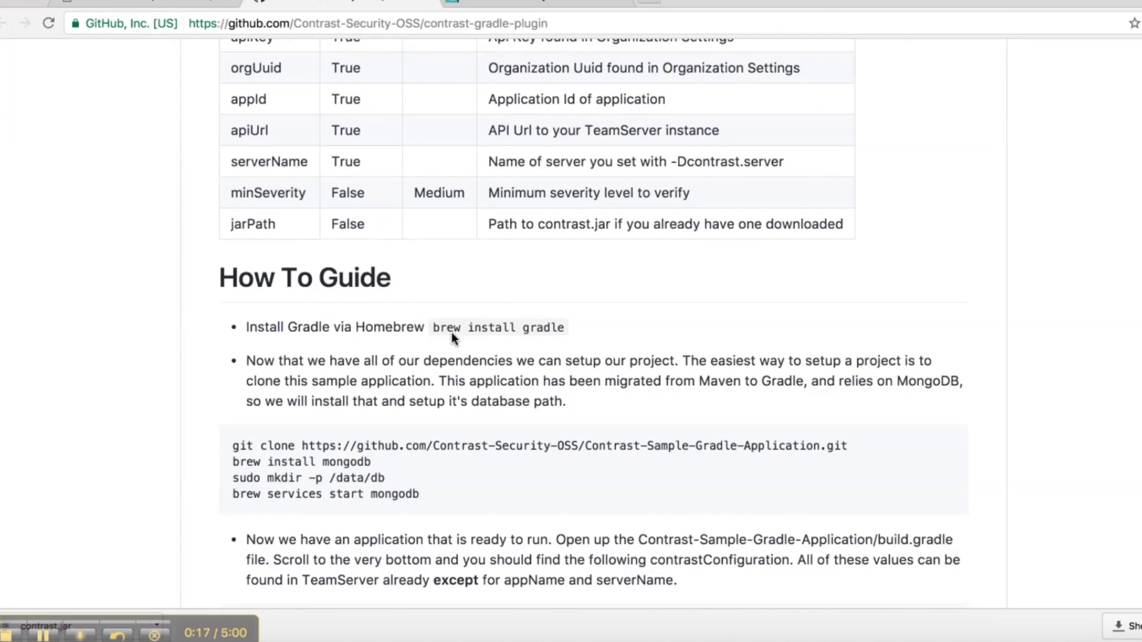
scroll(down, 3)
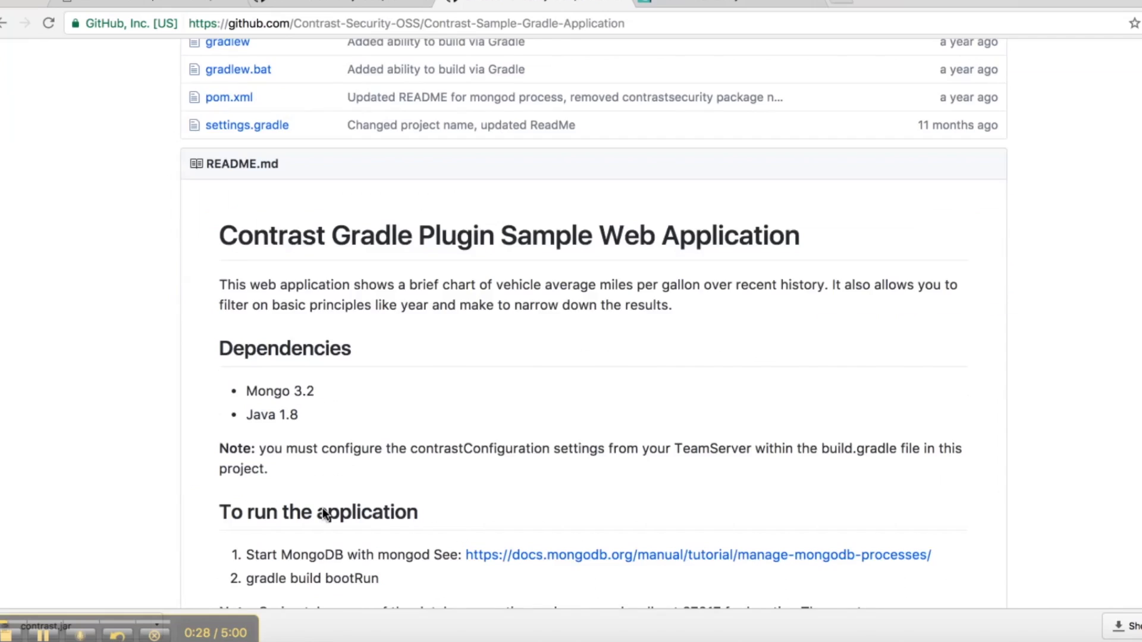
Step: Return to the How To Guide's sample-app clone and MongoDB setup commands
scroll(down, 3)
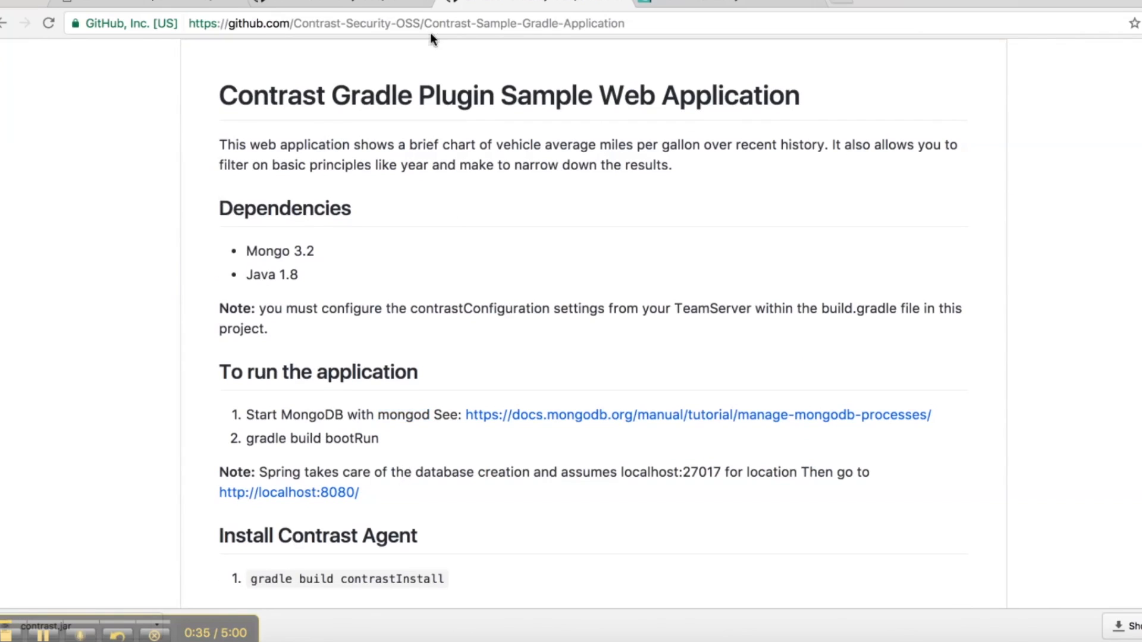
scroll(up, 3)
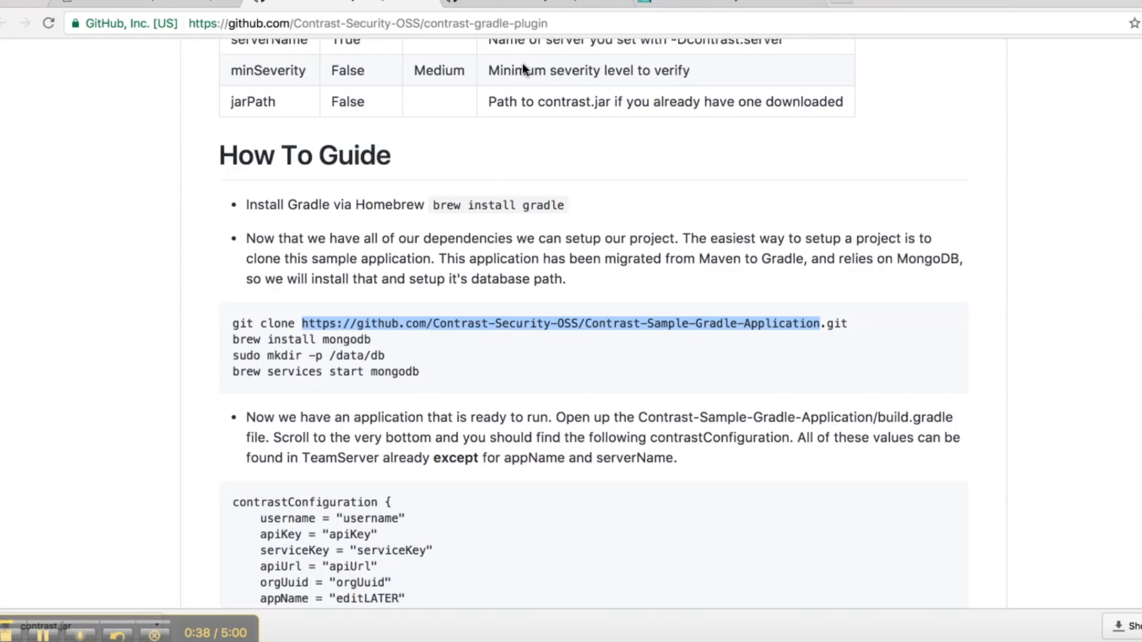
scroll(down, 3)
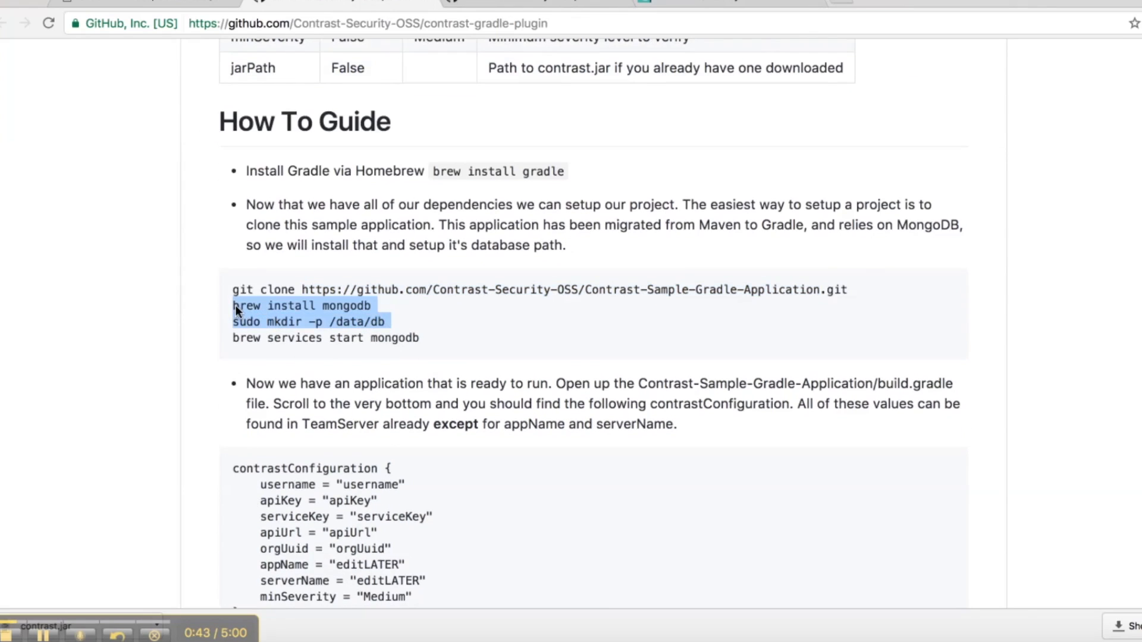
click(463, 394)
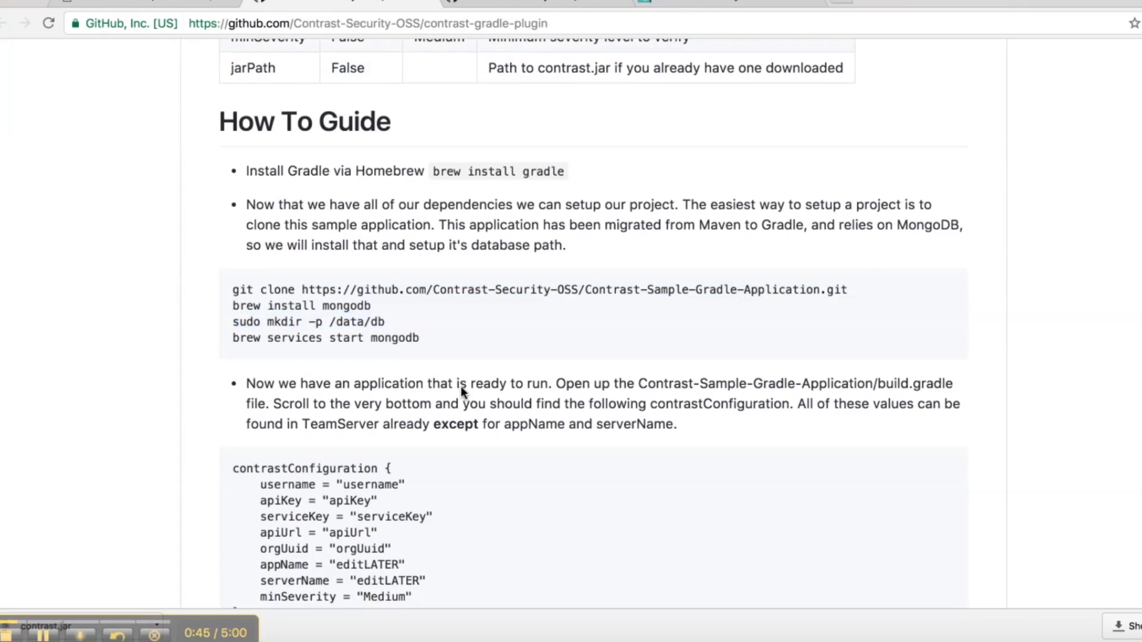
mouse_move(662, 583)
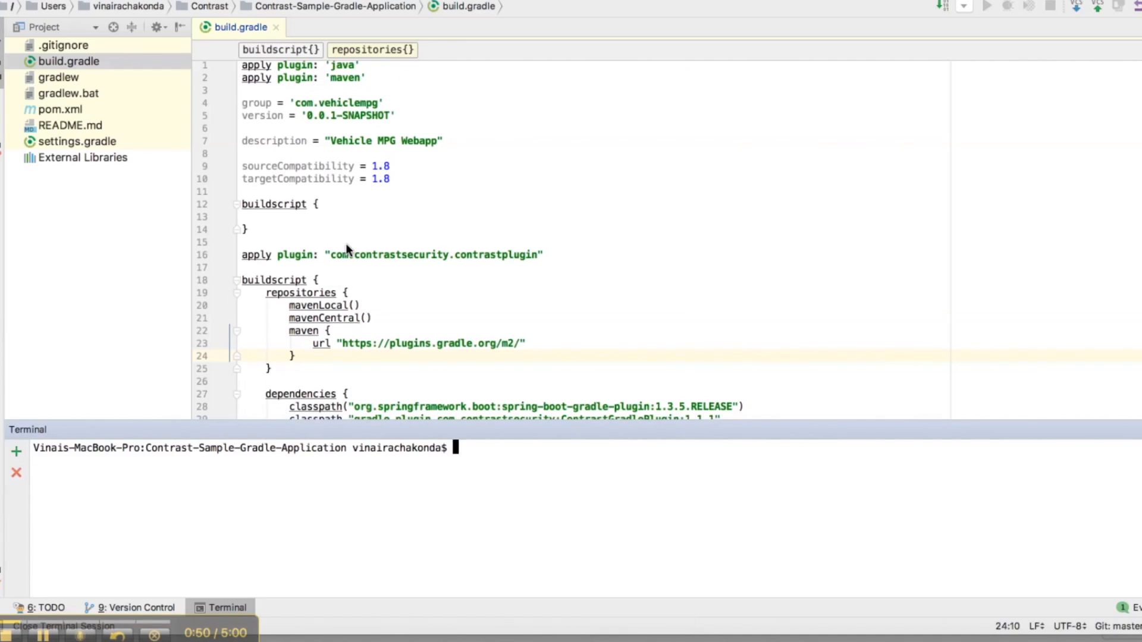
Step: Run 'brew services start mongodb' in the IntelliJ terminal
scroll(down, 3)
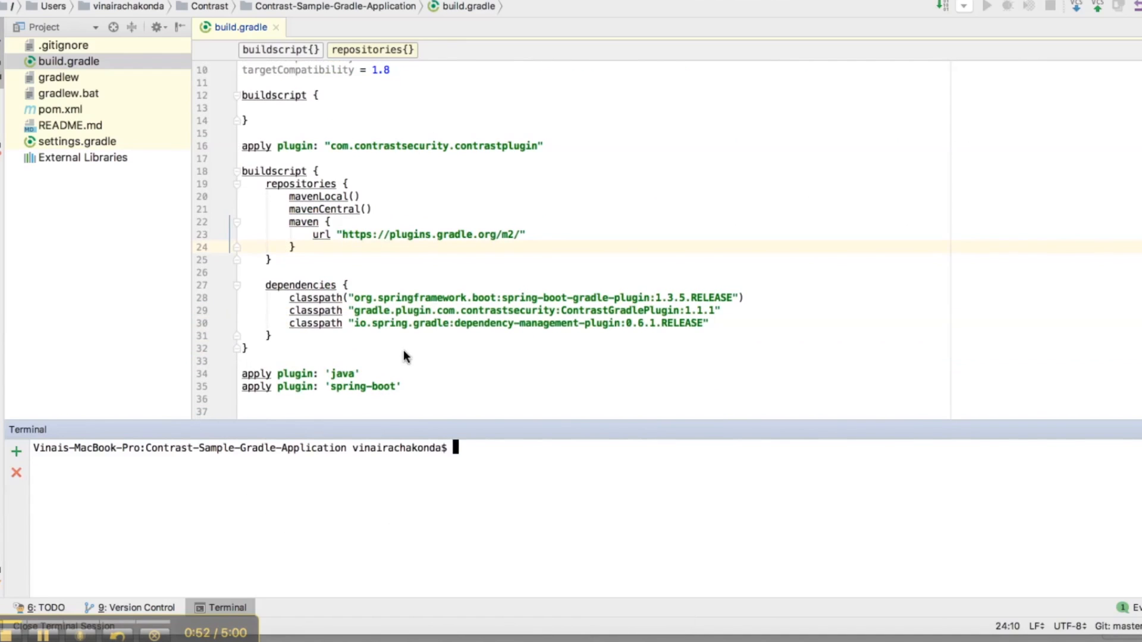
scroll(up, 3)
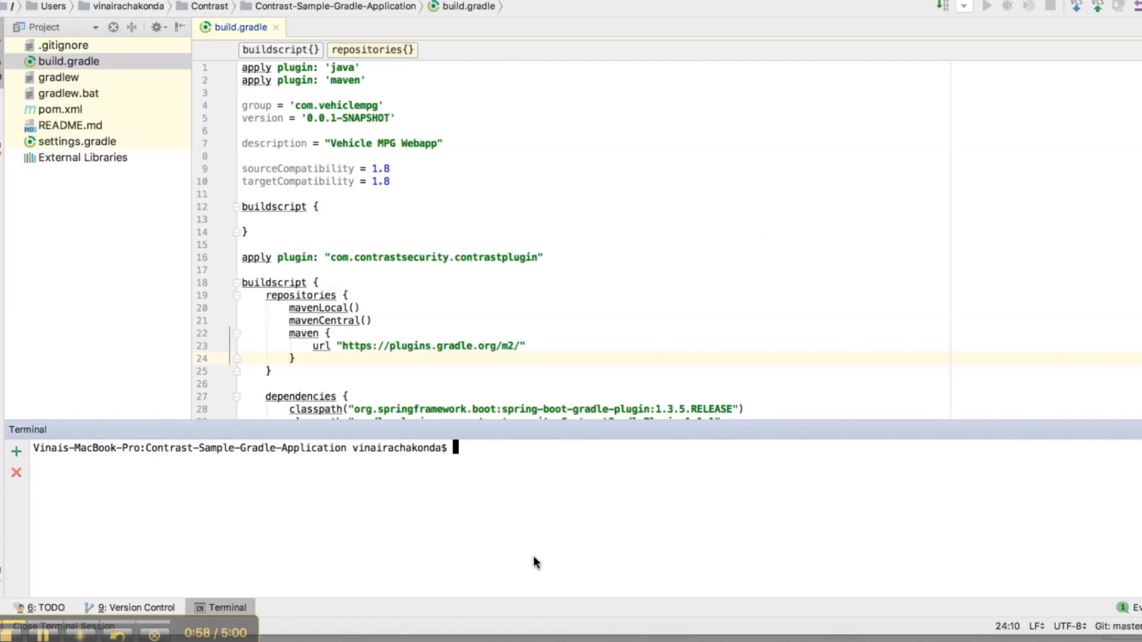
key(Return)
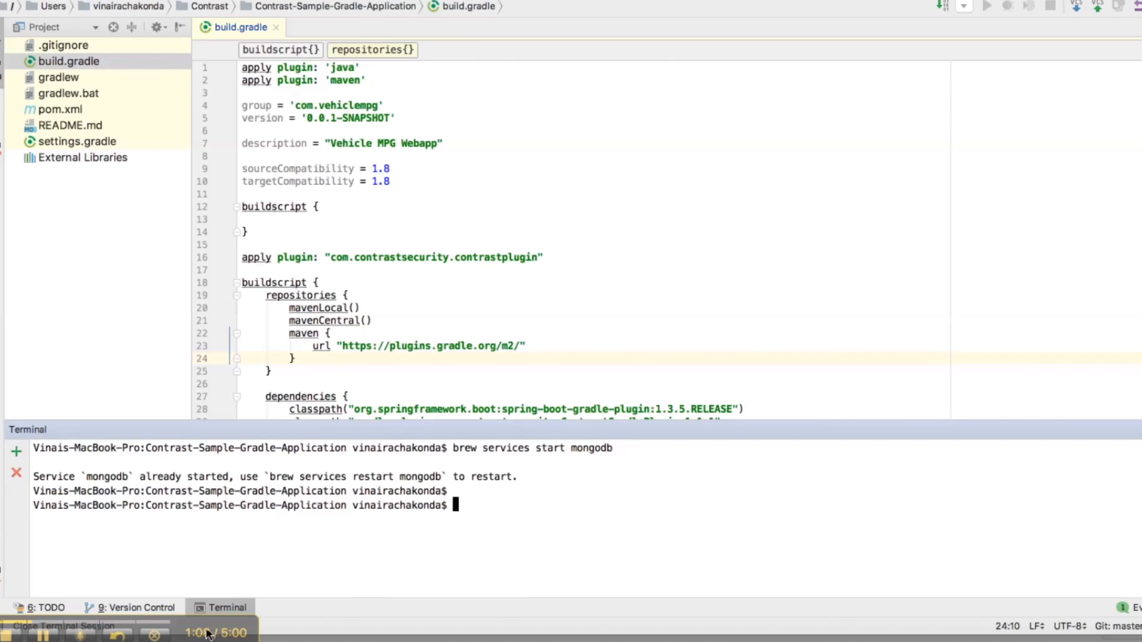
mouse_move(424, 248)
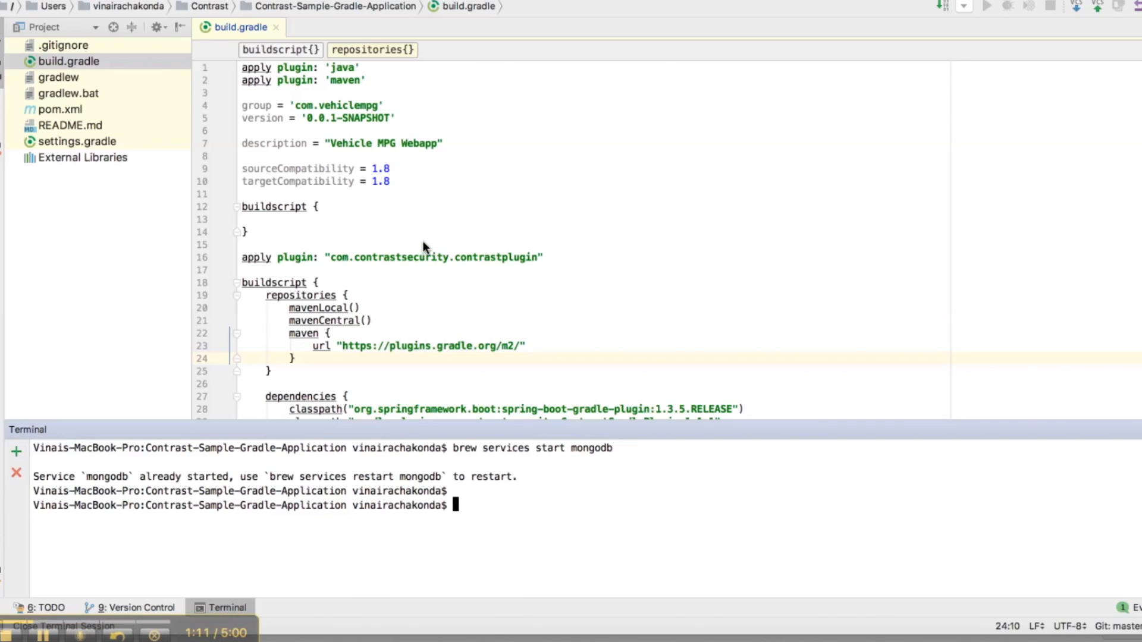
scroll(down, 3)
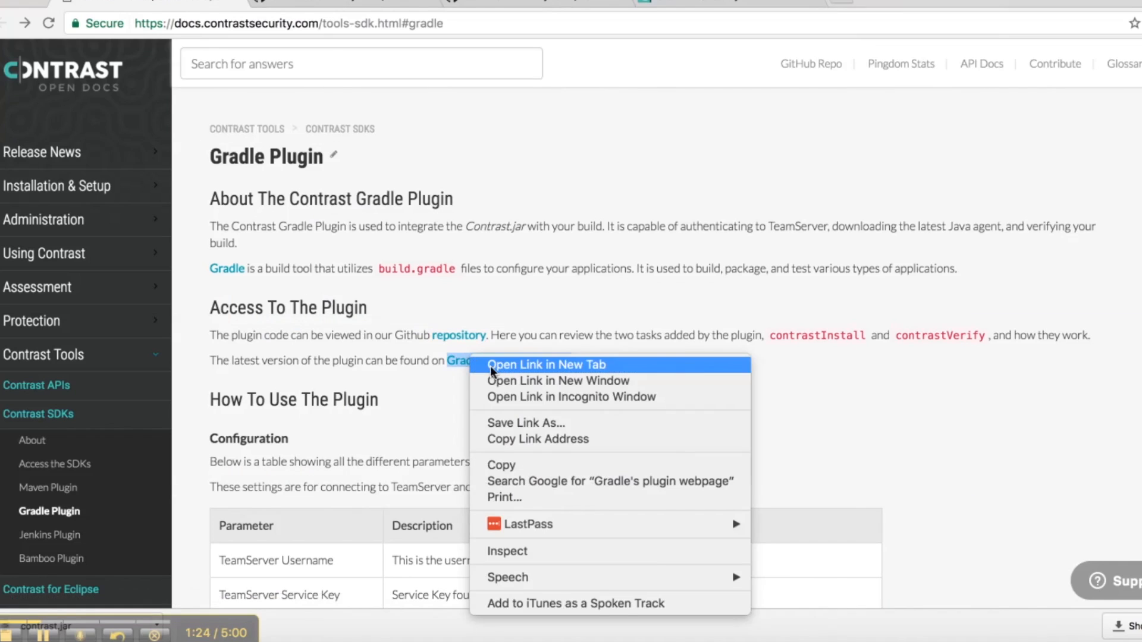
Step: Open the com.contrastsecurity.contrastplugin page on the Gradle Plugin Portal showing version 1.1.1
click(545, 366)
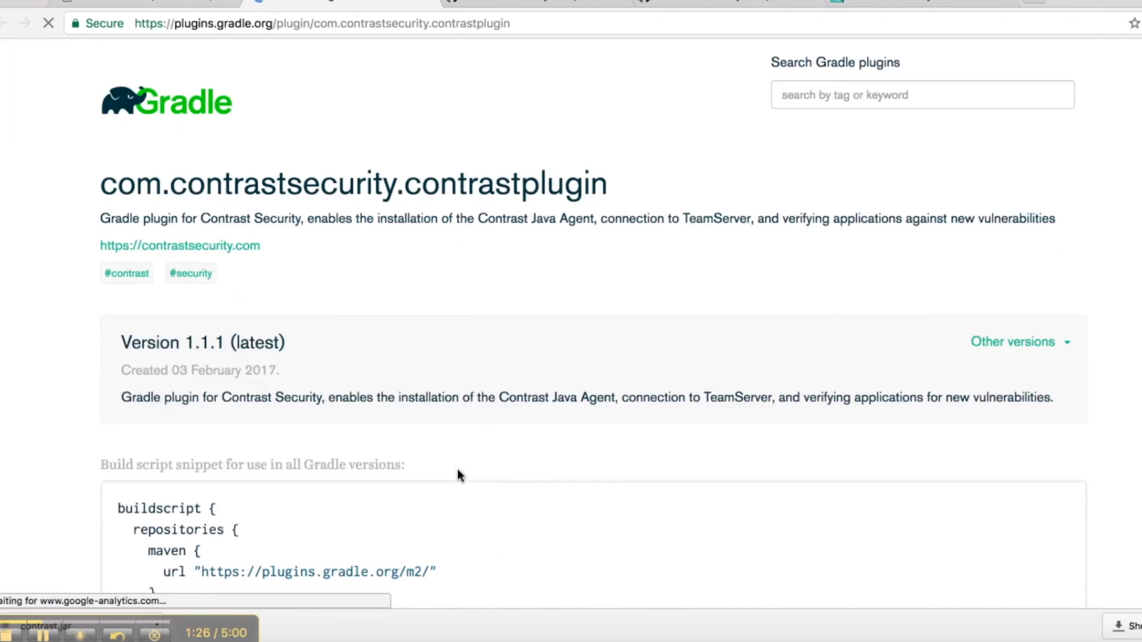
scroll(down, 3)
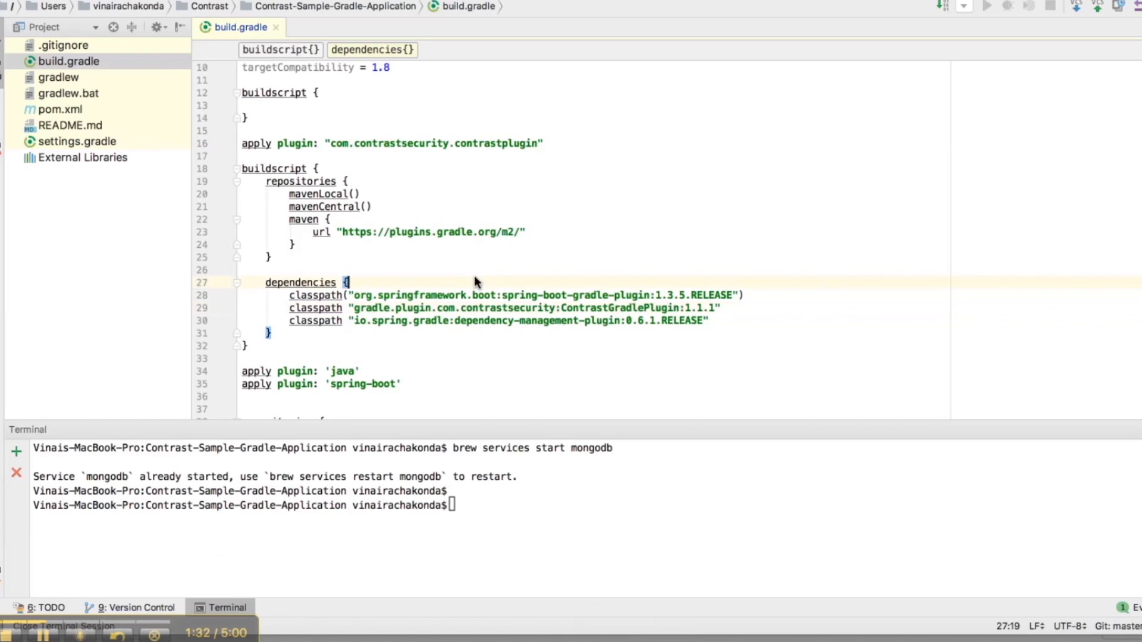
Step: Set username to contrast_admin and apiKey to demo in build.gradle's contrastConfiguration block
scroll(down, 3)
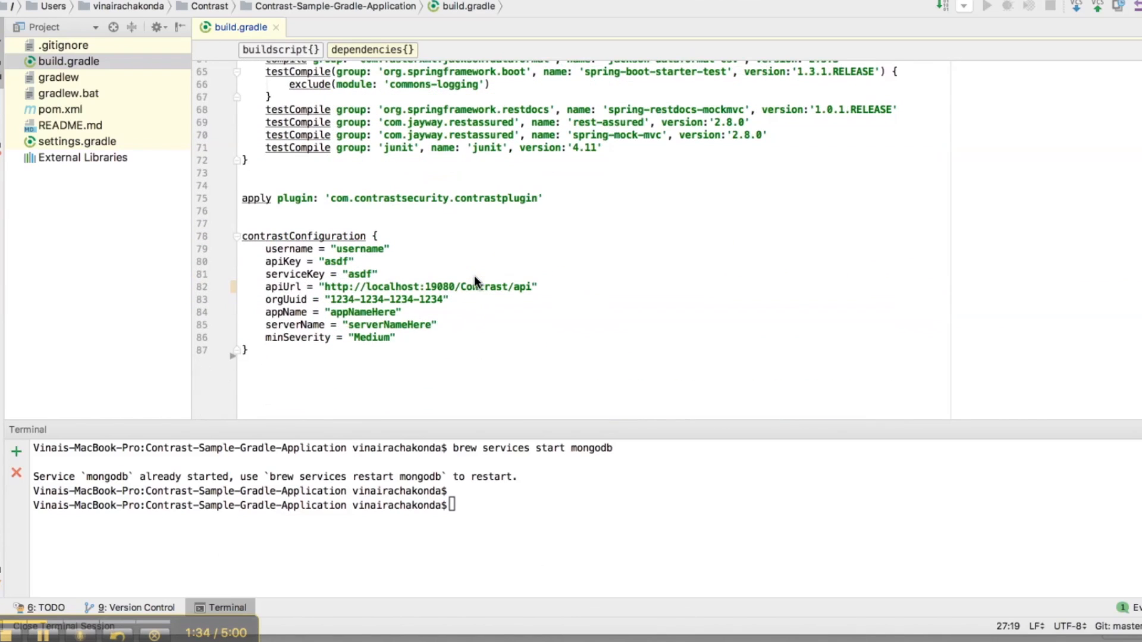
click(296, 199)
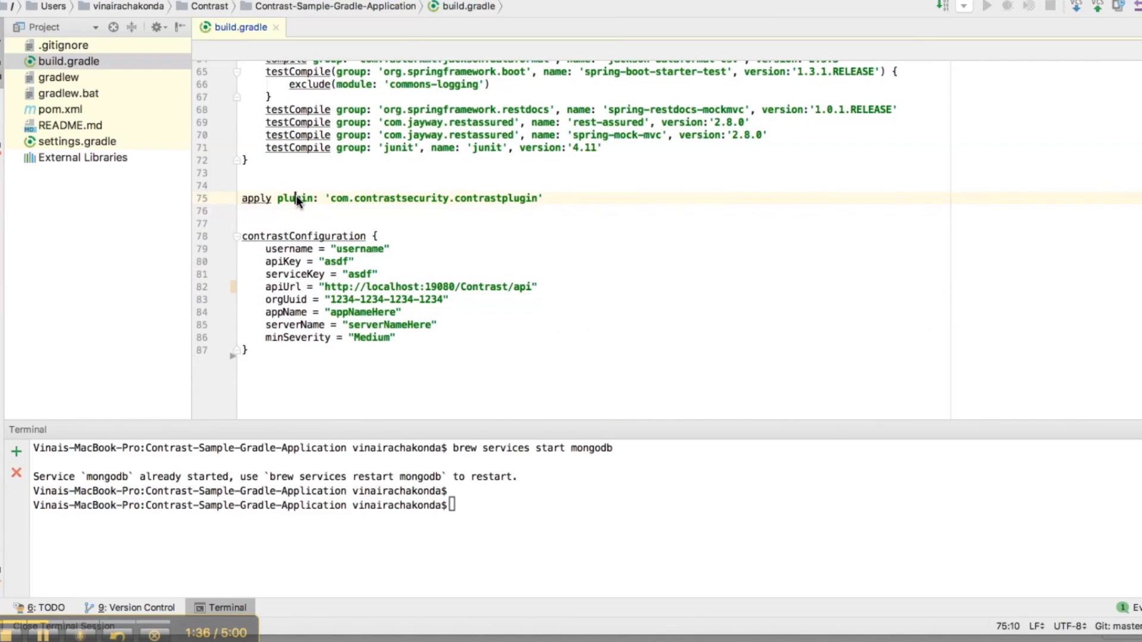
click(357, 235)
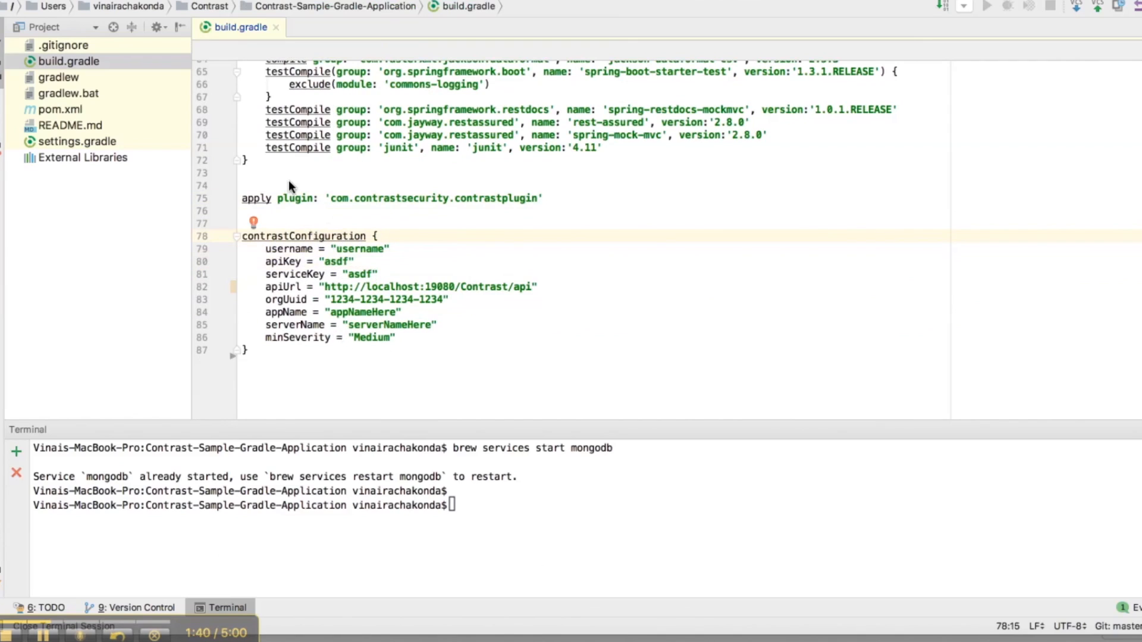
double_click(358, 248)
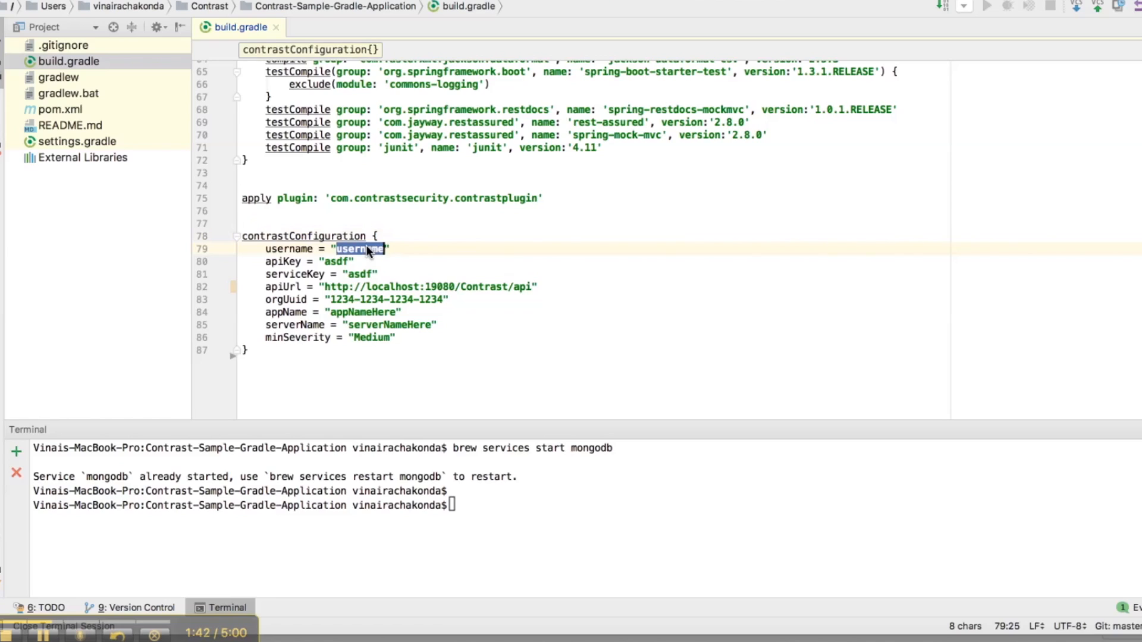
text(contrast_)
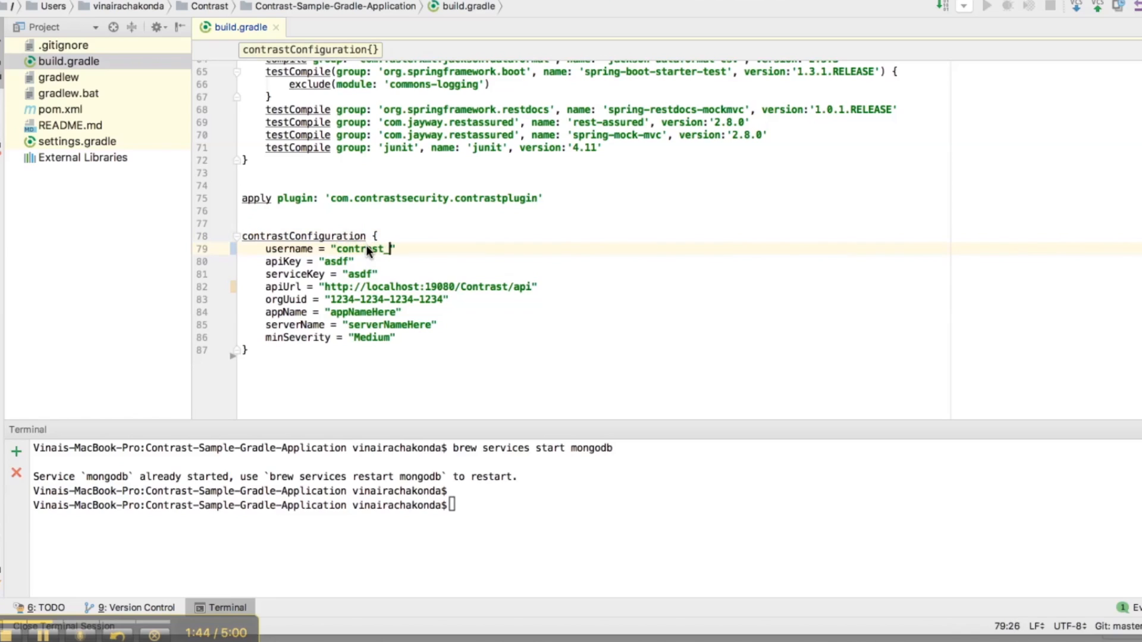
text(admin)
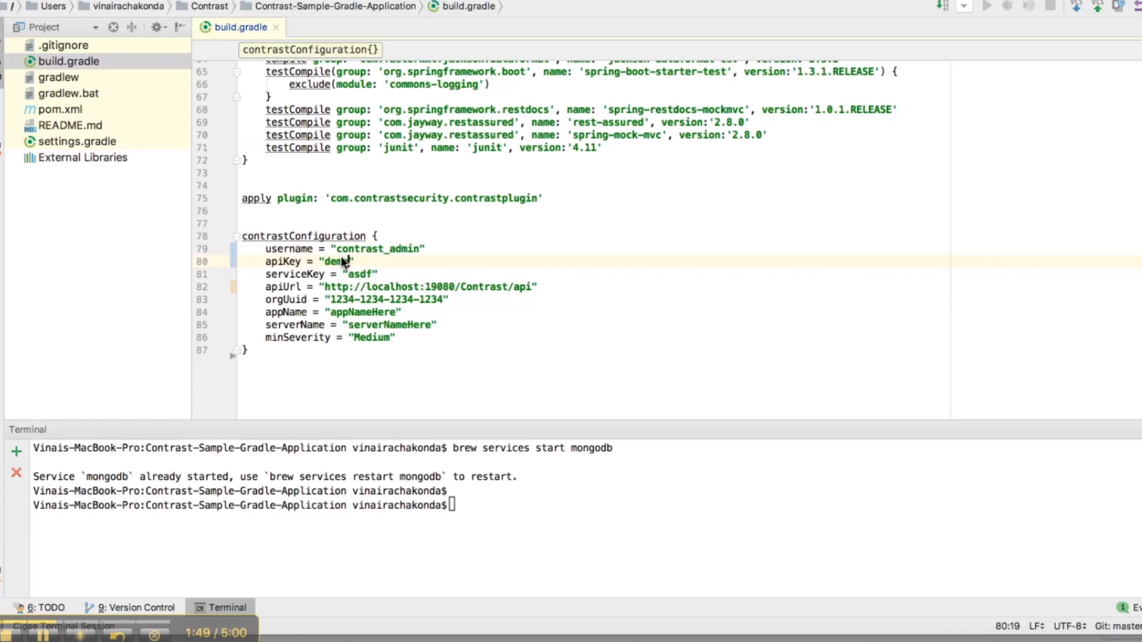
text(demo)
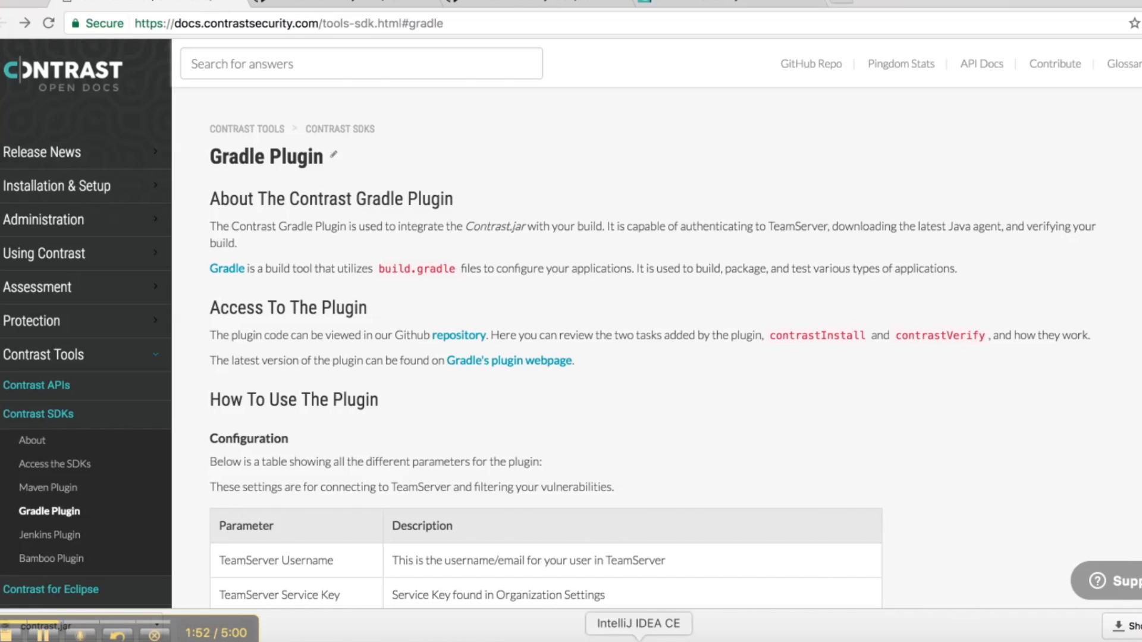
Step: Set appName to myTestApp and serverName to myTestServer in the contrastConfiguration block
click(637, 623)
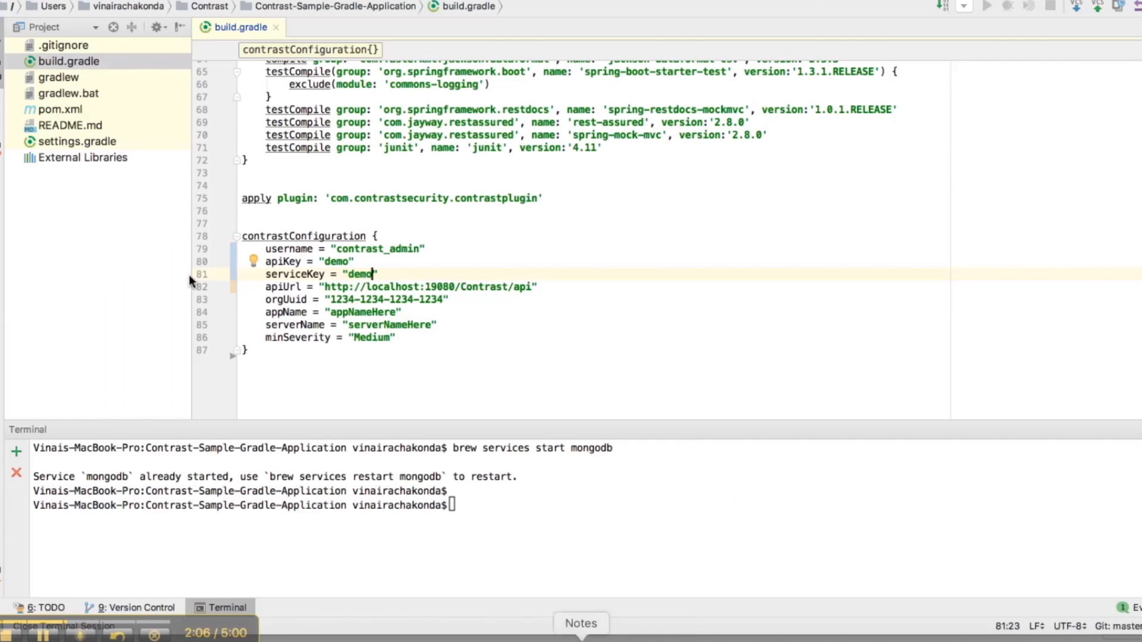
double_click(378, 299)
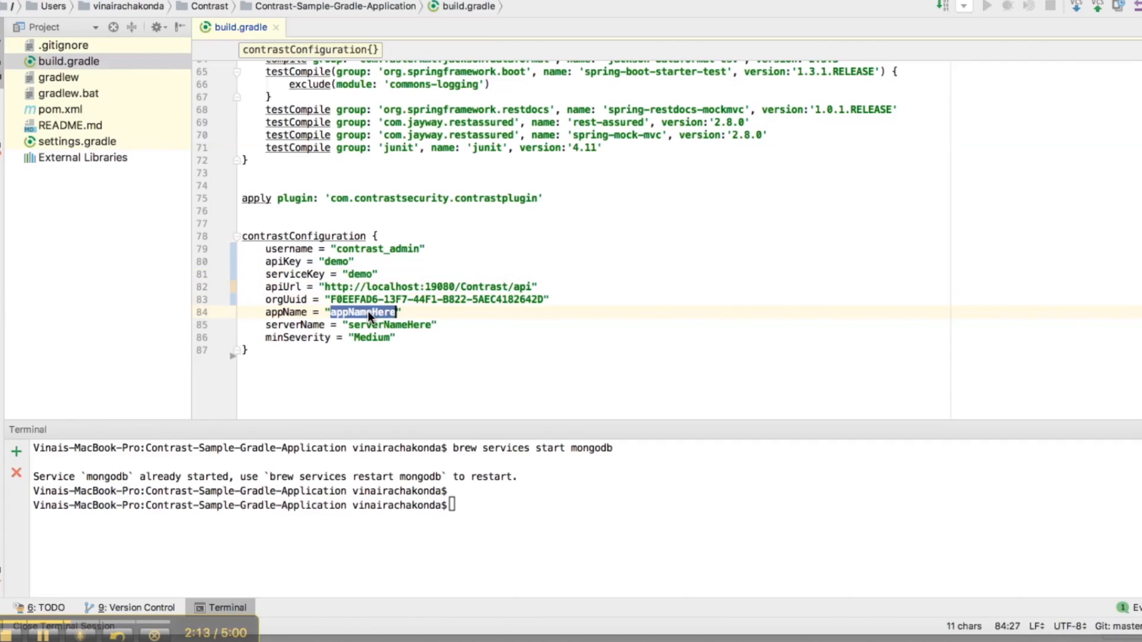
text(myTest)
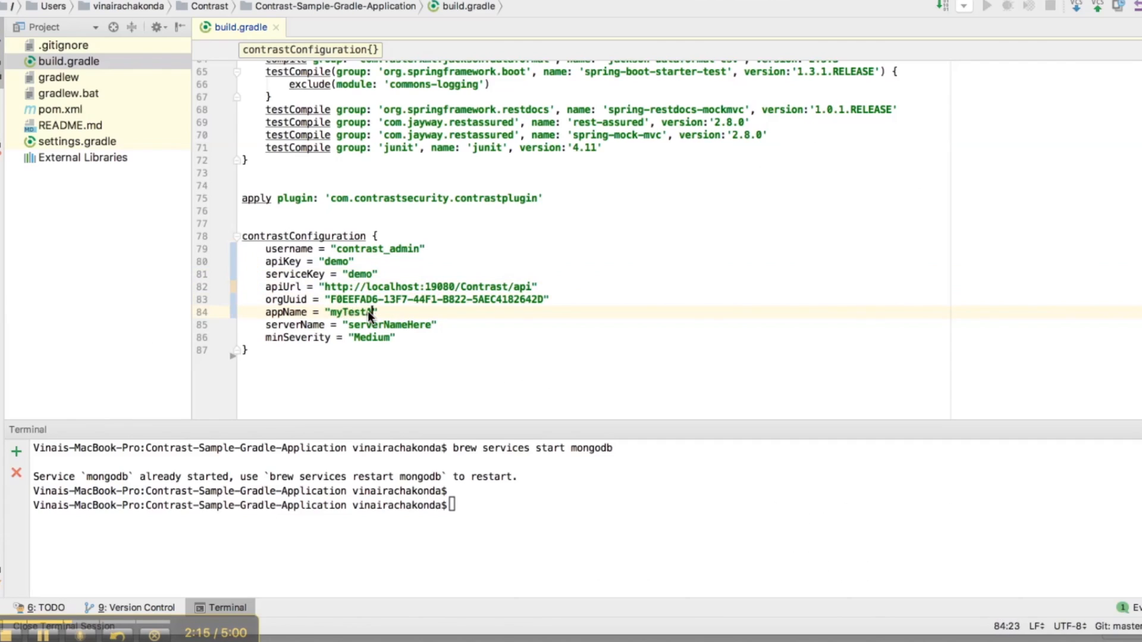
text(App)
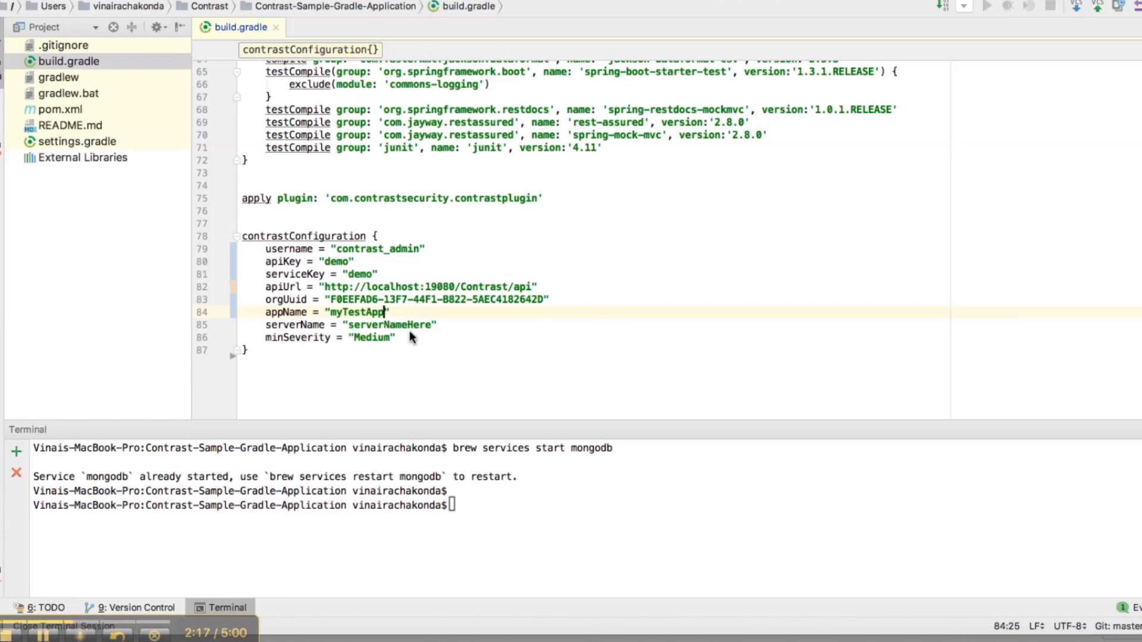
text(myR)
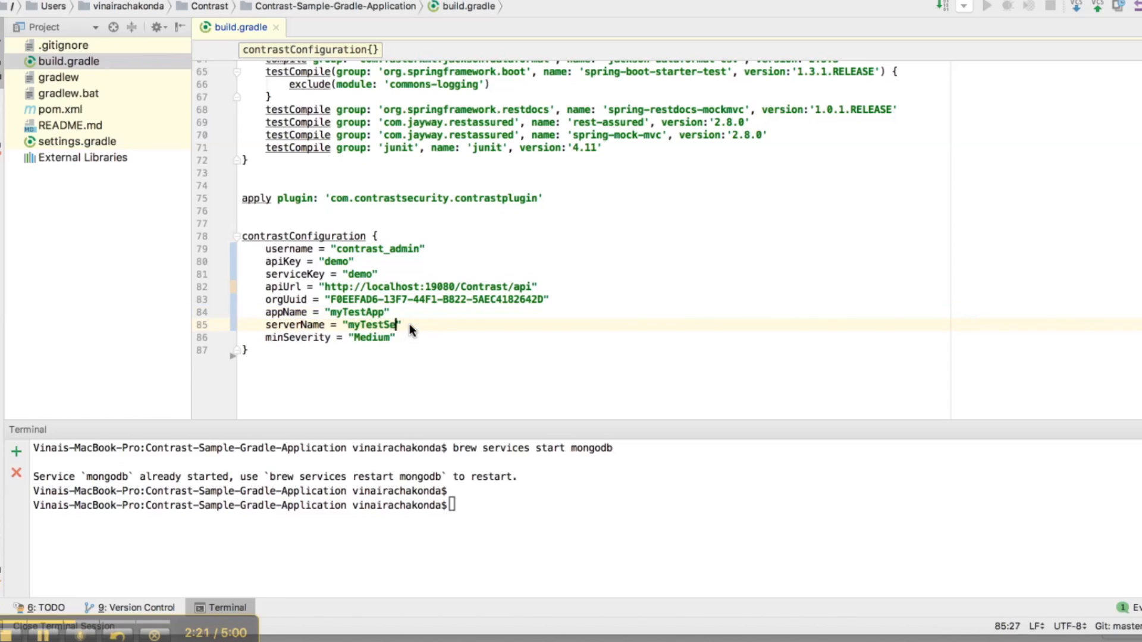
text(rver)
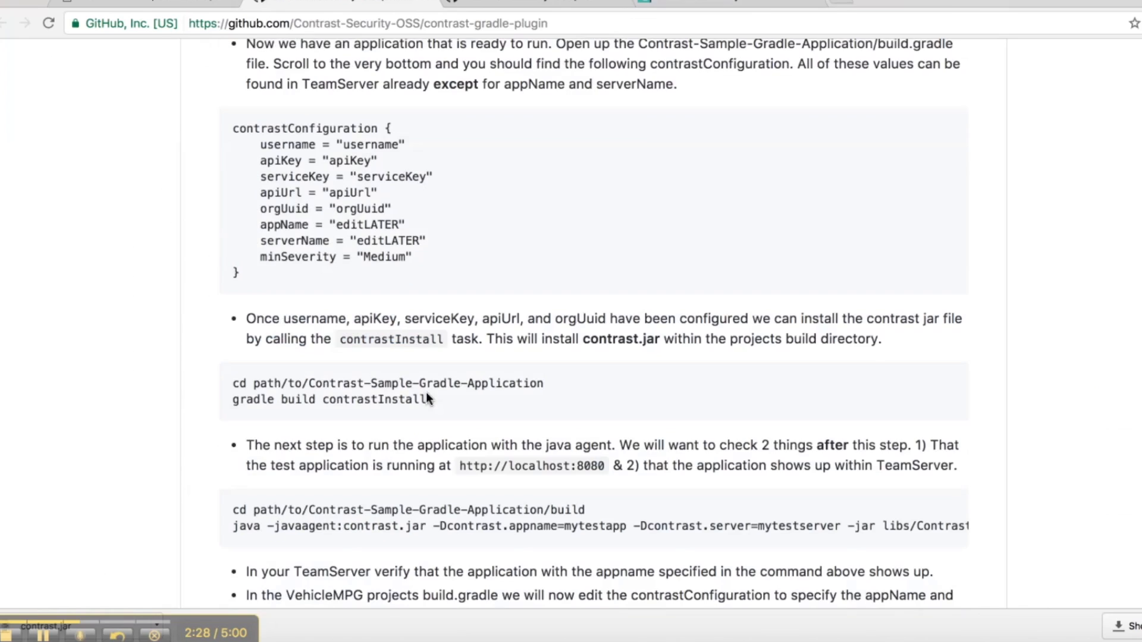
Step: Scroll the plugin README to the contrastInstall and java agent run instructions
scroll(down, 3)
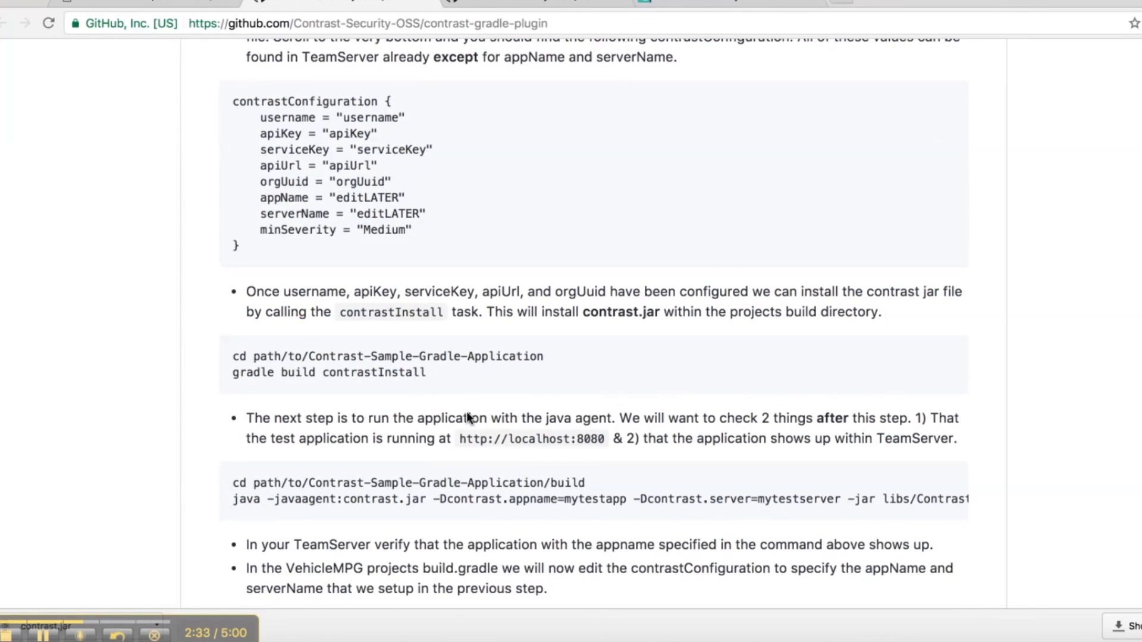
double_click(329, 372)
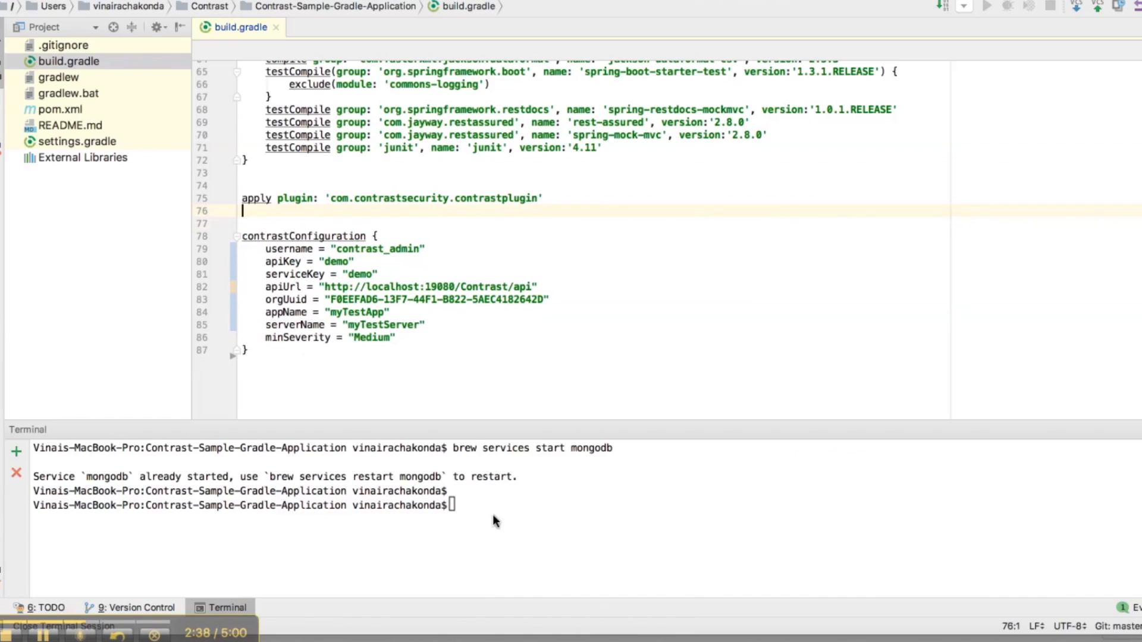
Step: Run 'gradle build contrastInstall' so contrast.jar is installed into the build folder
text(gradle build contrastInstall)
text(cd bu)
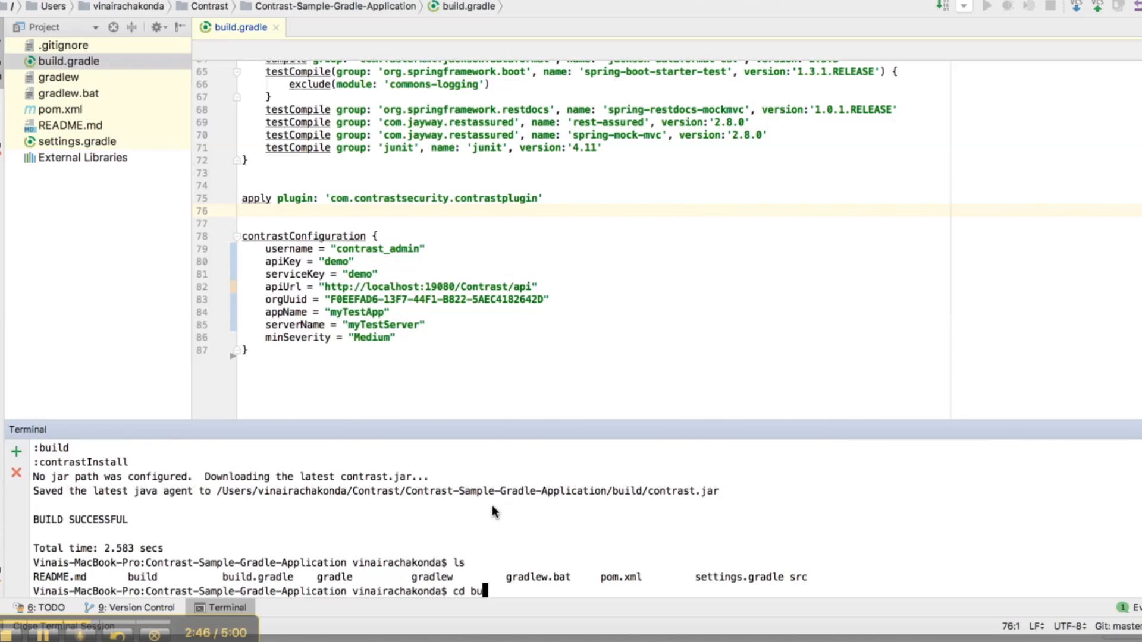
key(Return)
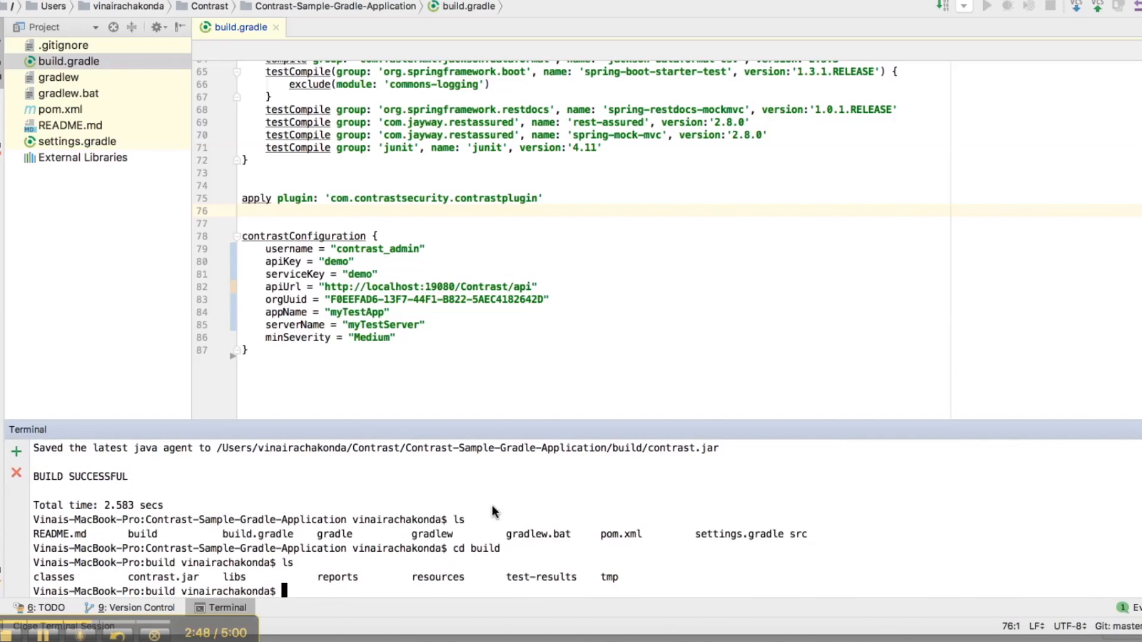
double_click(163, 576)
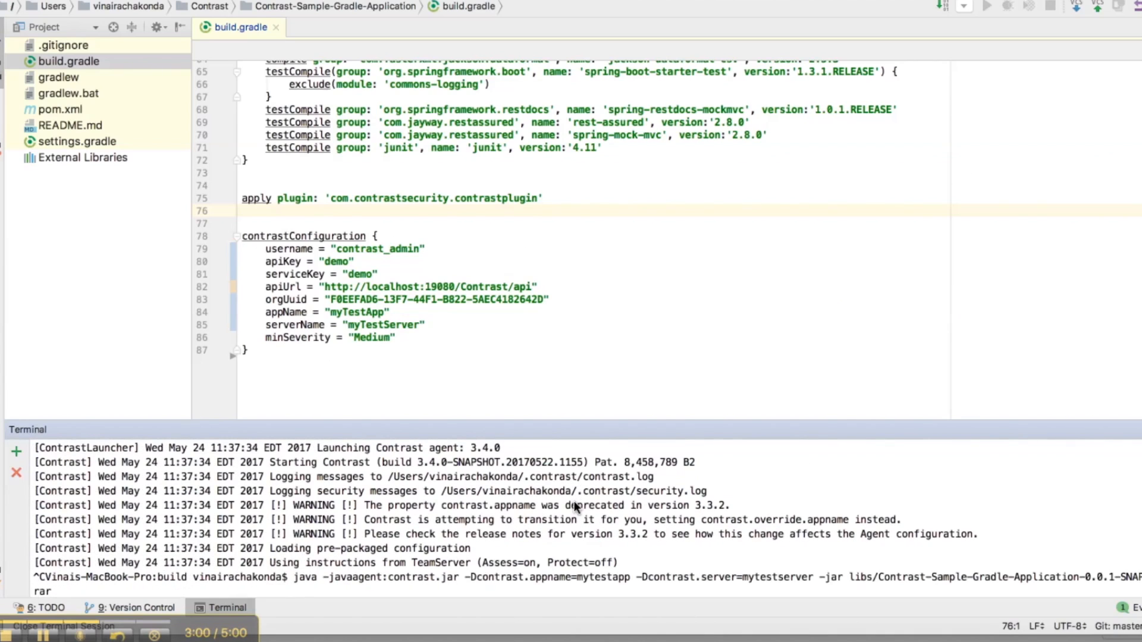
mouse_move(421, 589)
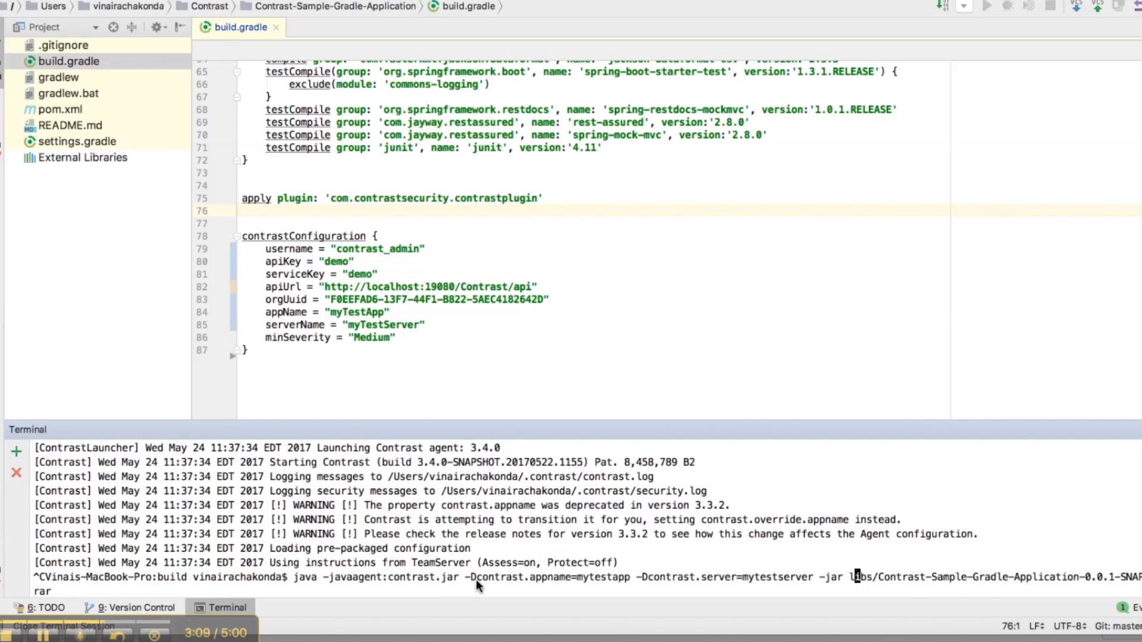
mouse_move(352, 290)
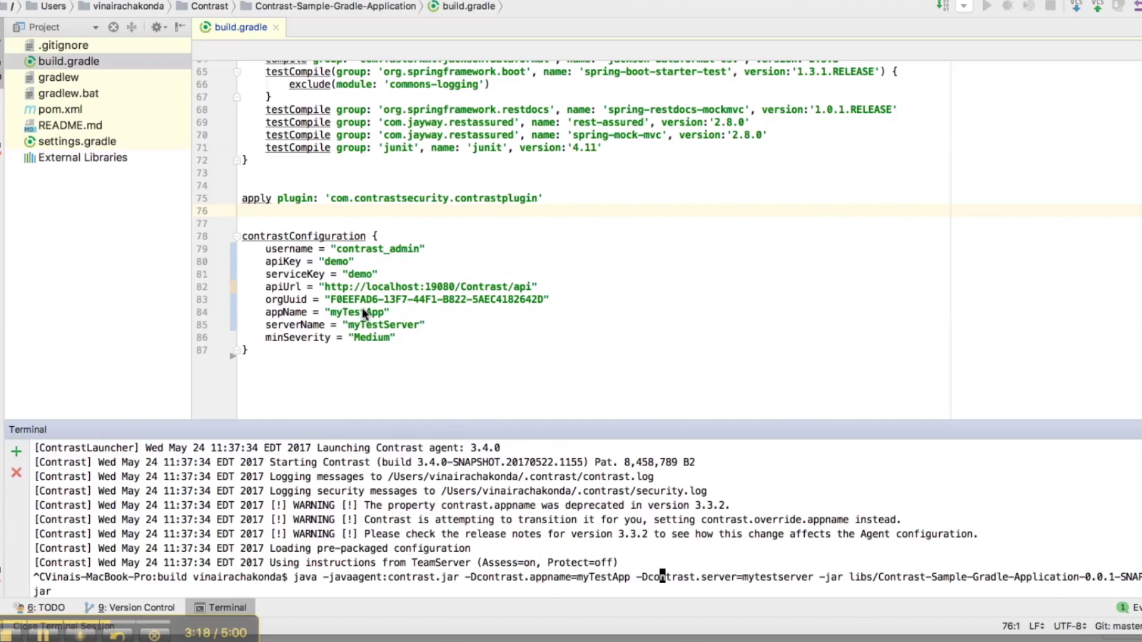
mouse_move(779, 577)
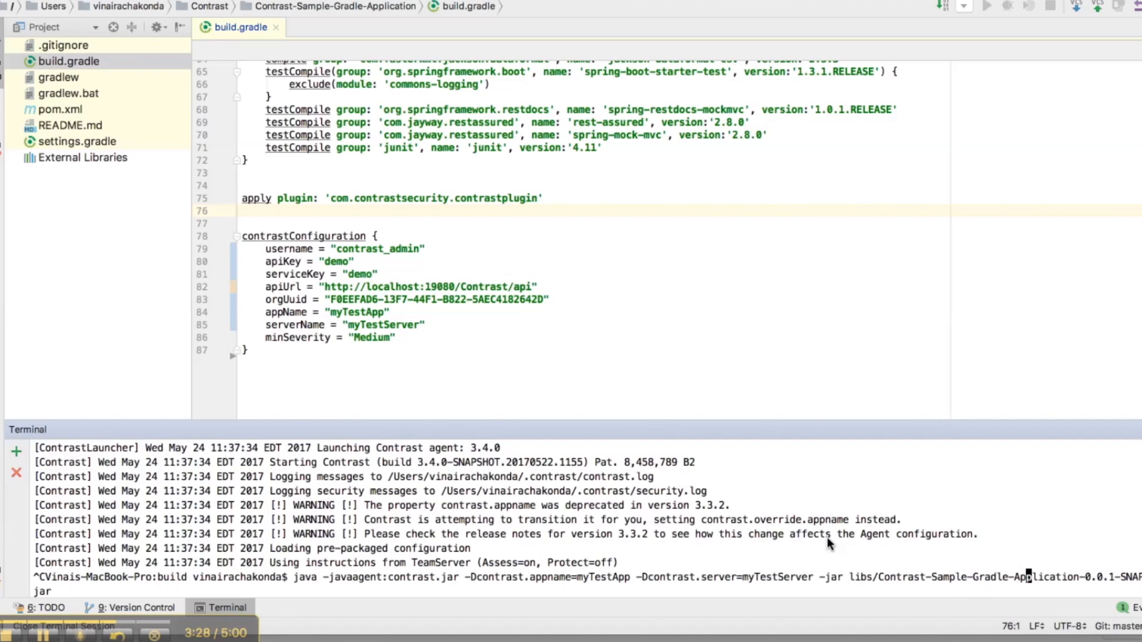
mouse_move(984, 576)
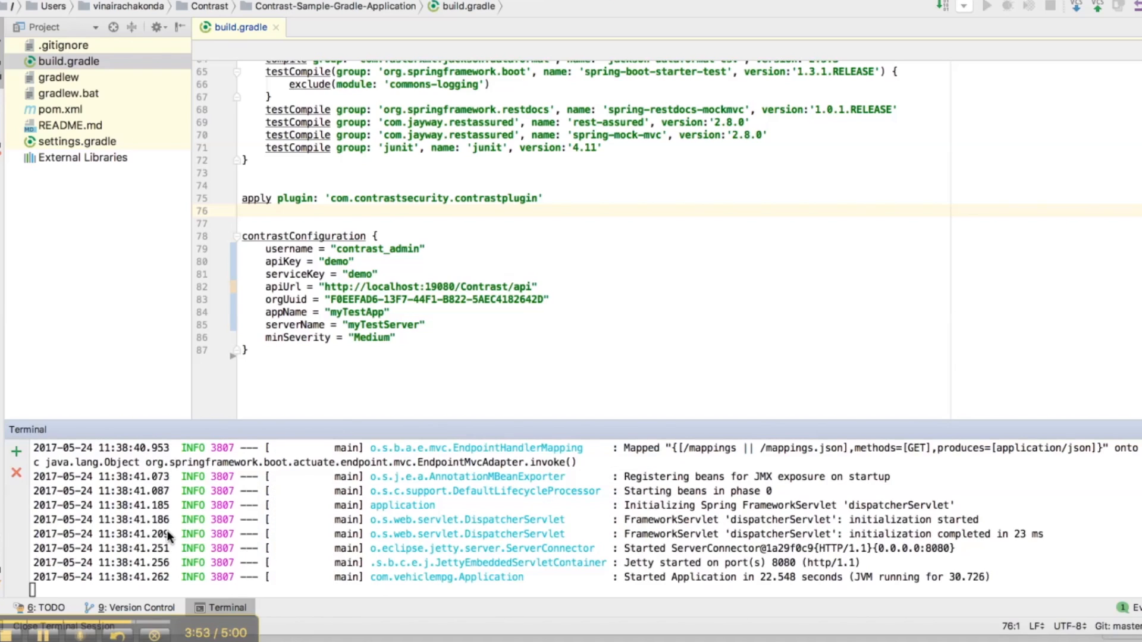
mouse_move(240, 553)
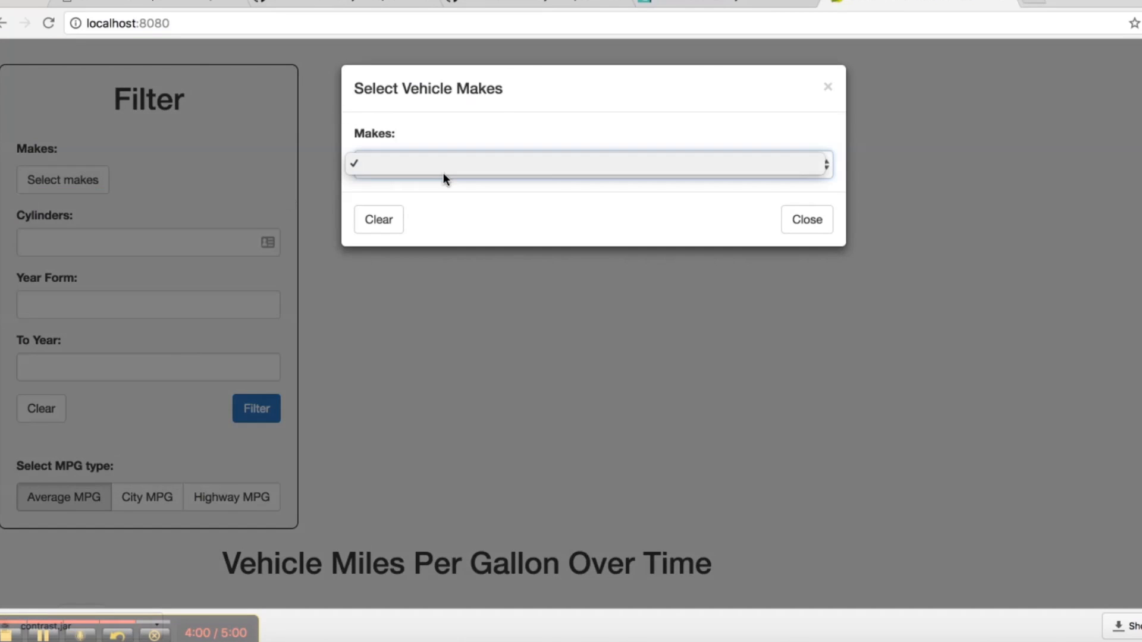
Step: Switch the VehicleMPG chart to Highway MPG and try the Select makes picker
click(806, 219)
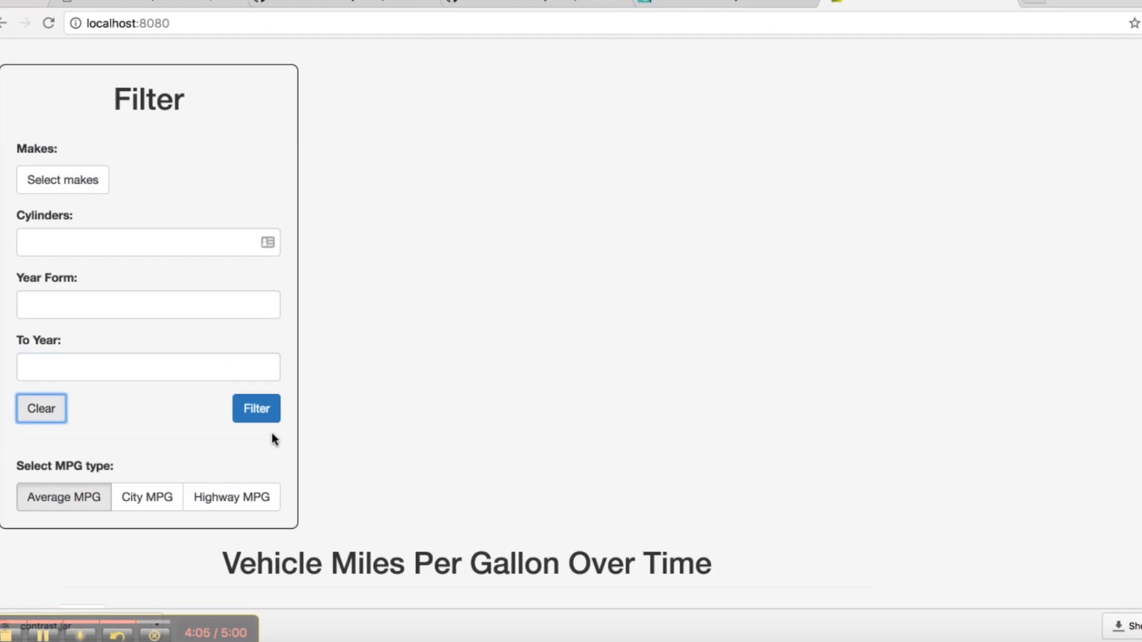
click(231, 497)
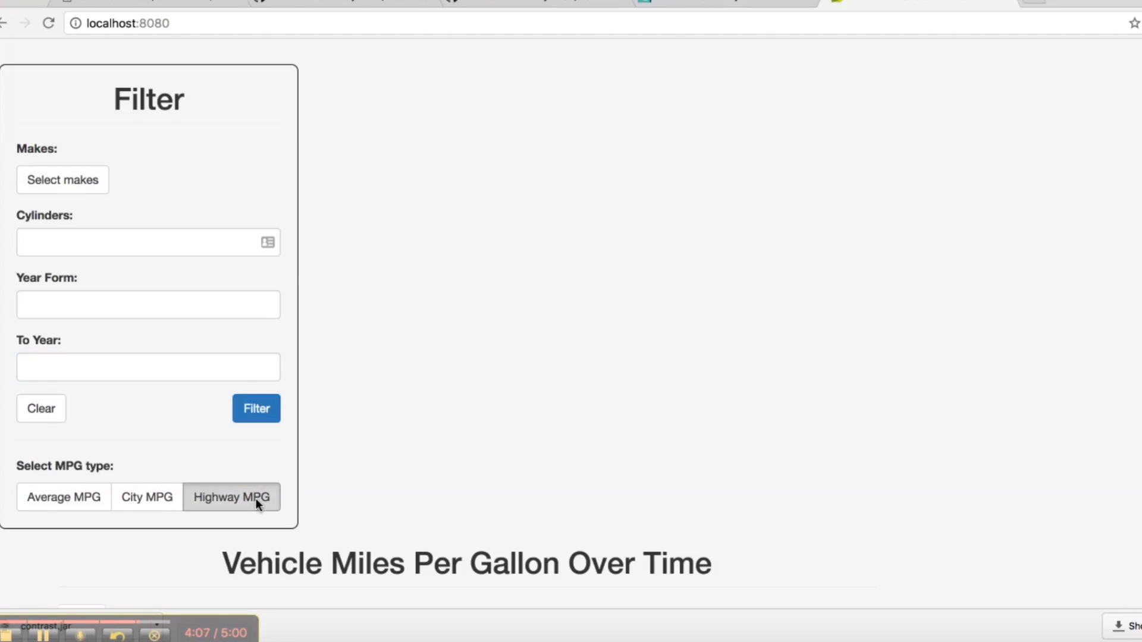
click(62, 179)
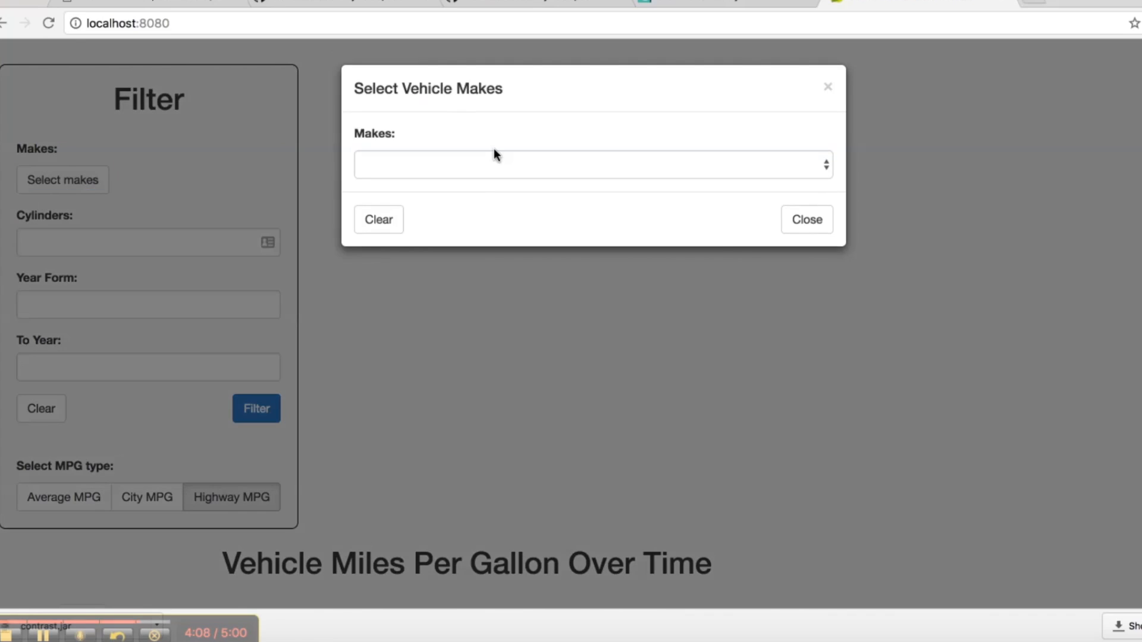
click(805, 218)
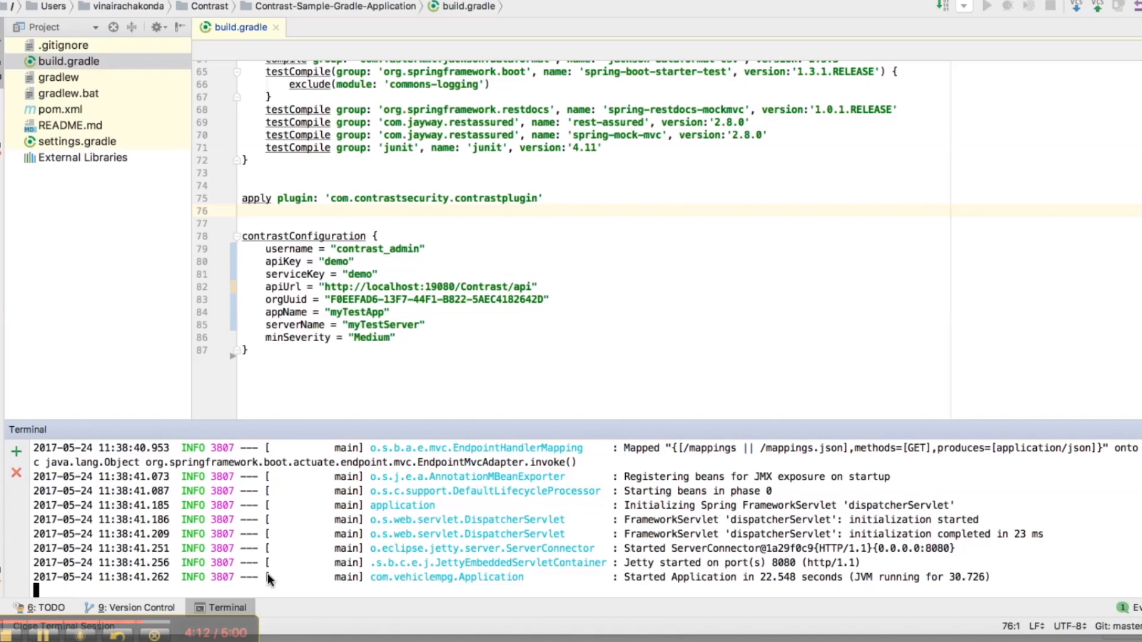
mouse_move(523, 639)
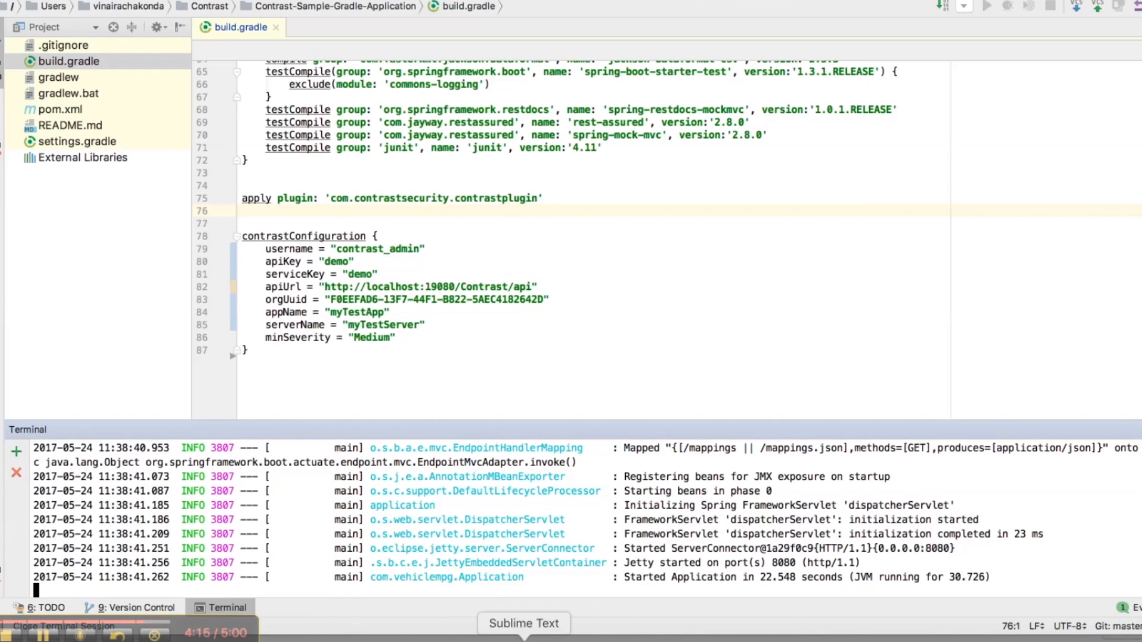
mouse_move(466, 634)
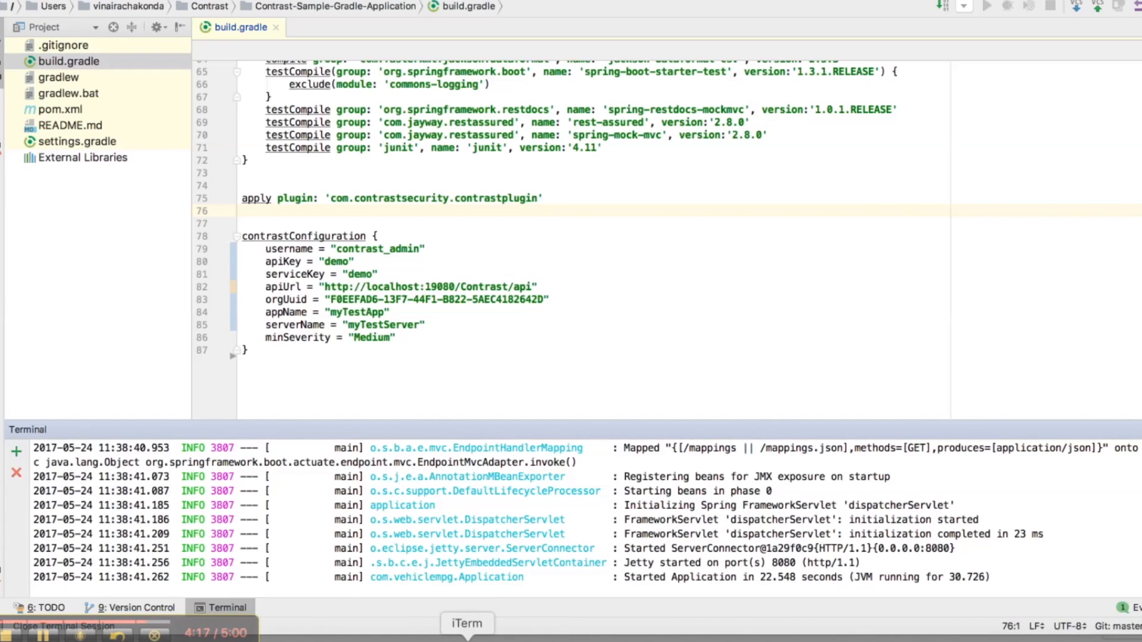
mouse_move(410, 623)
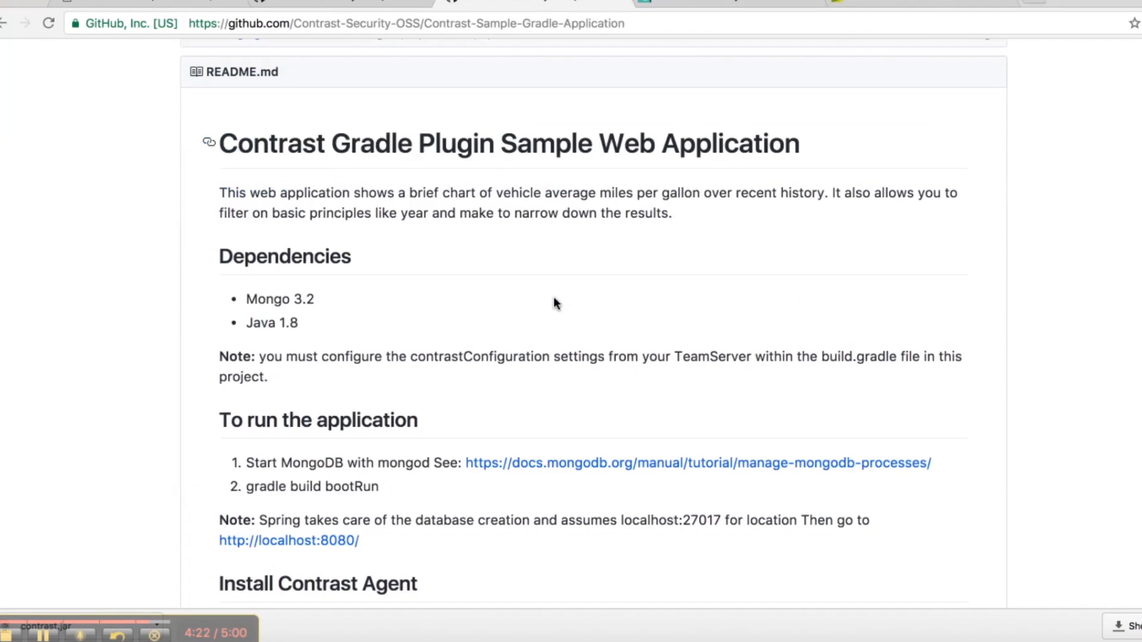
Step: Scroll the Contrast-Sample-Gradle-Application README to its run and agent install steps
scroll(down, 3)
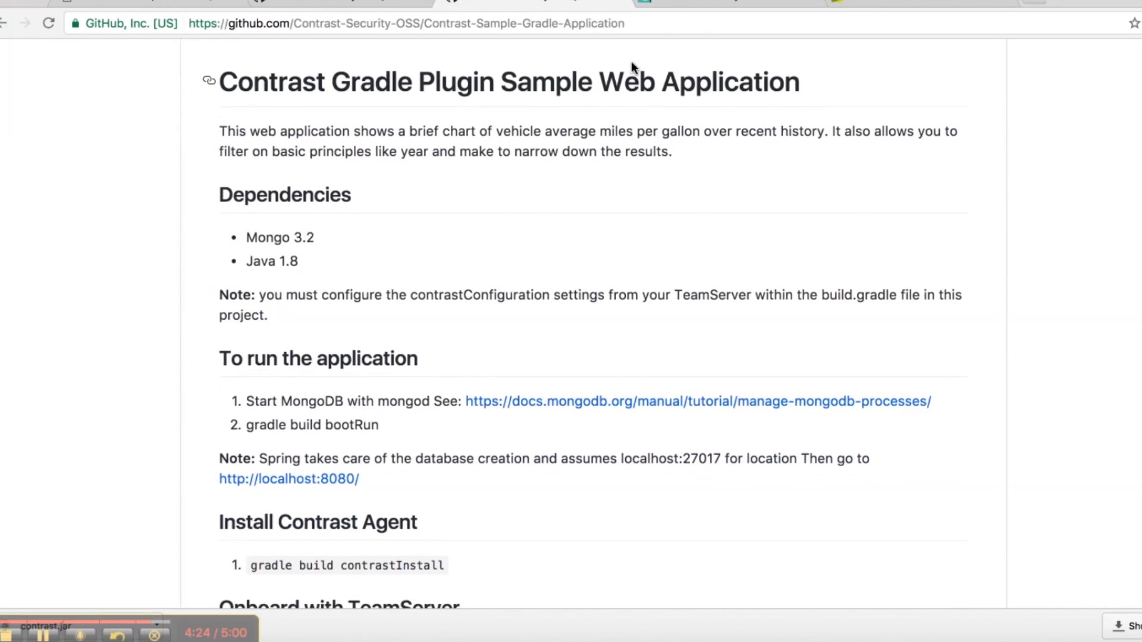
mouse_move(710, 20)
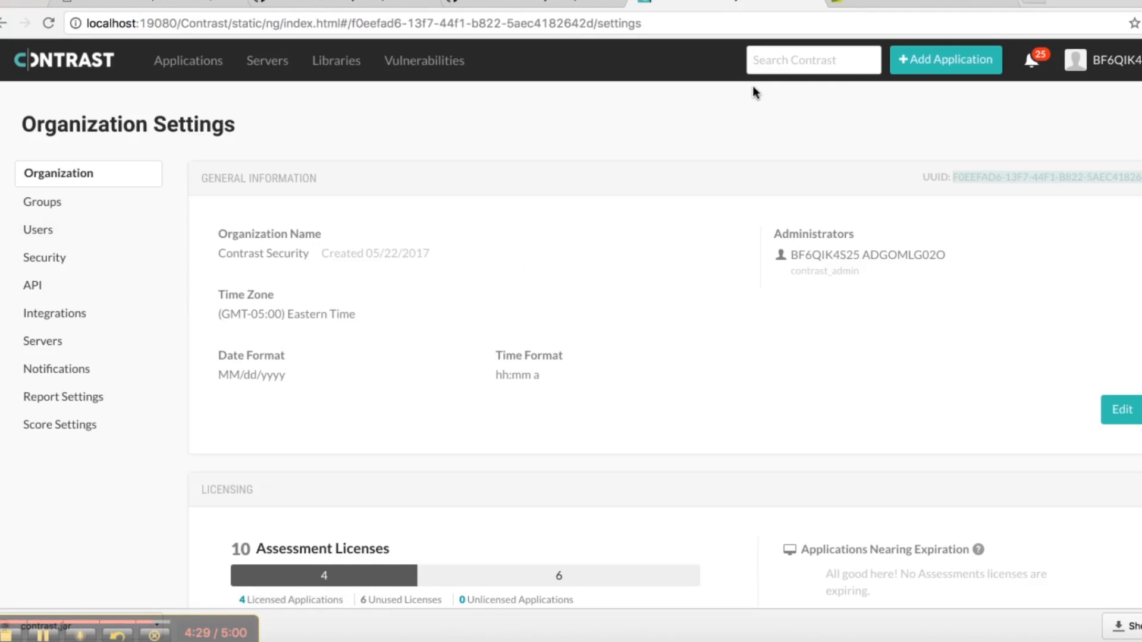
Step: Run the Add Application wizard for myteTestApp, advance to step 4 and finish to the Applications list
click(945, 60)
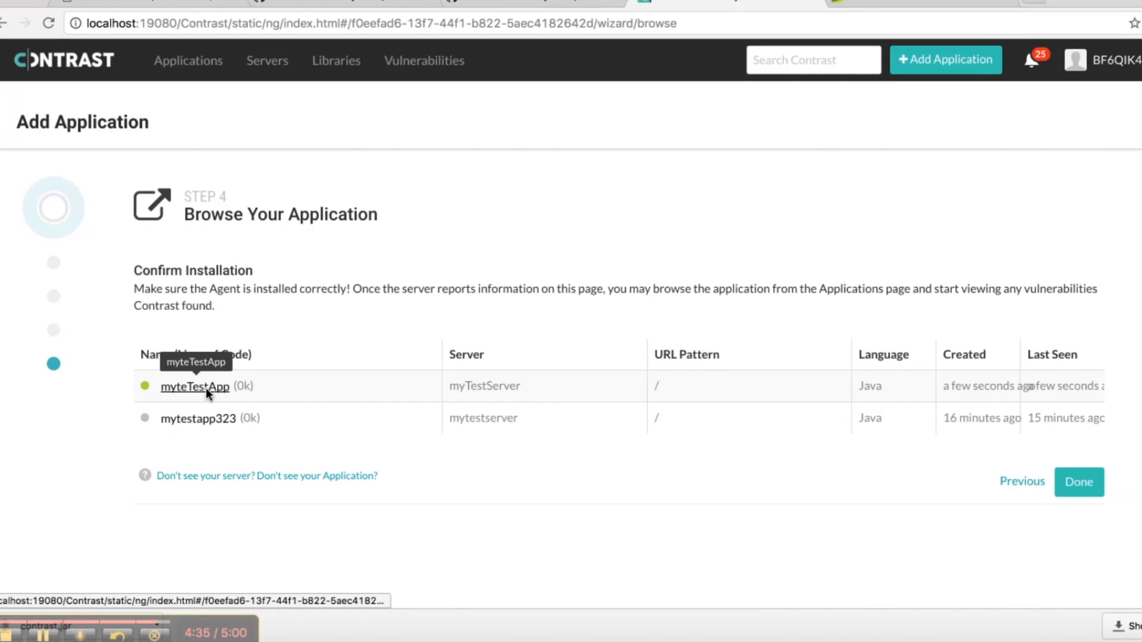
click(194, 385)
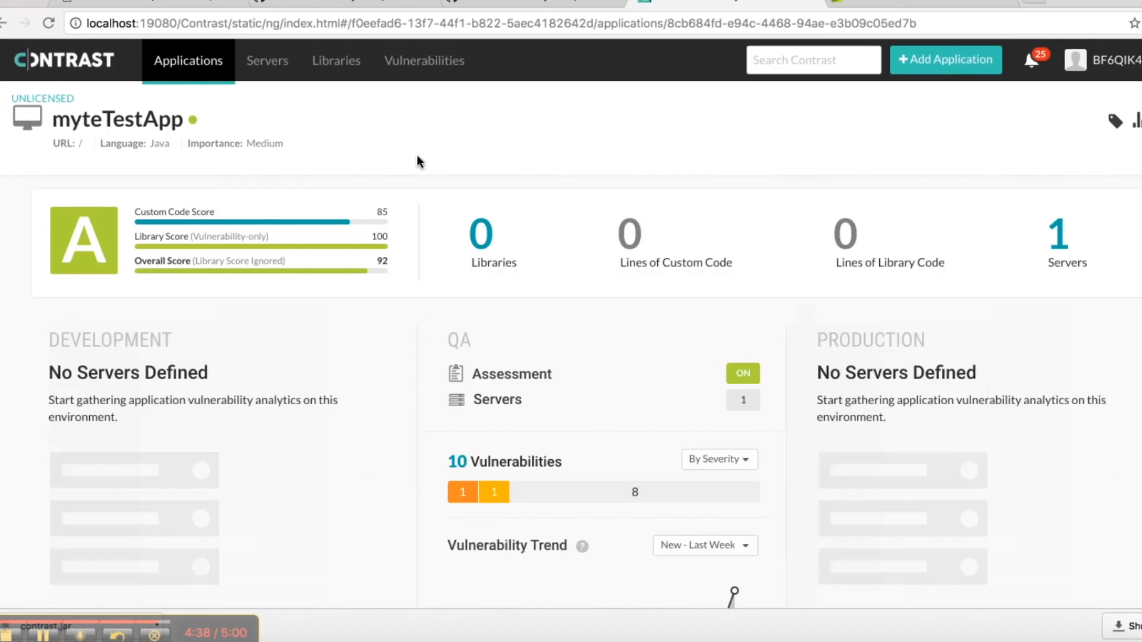
click(946, 59)
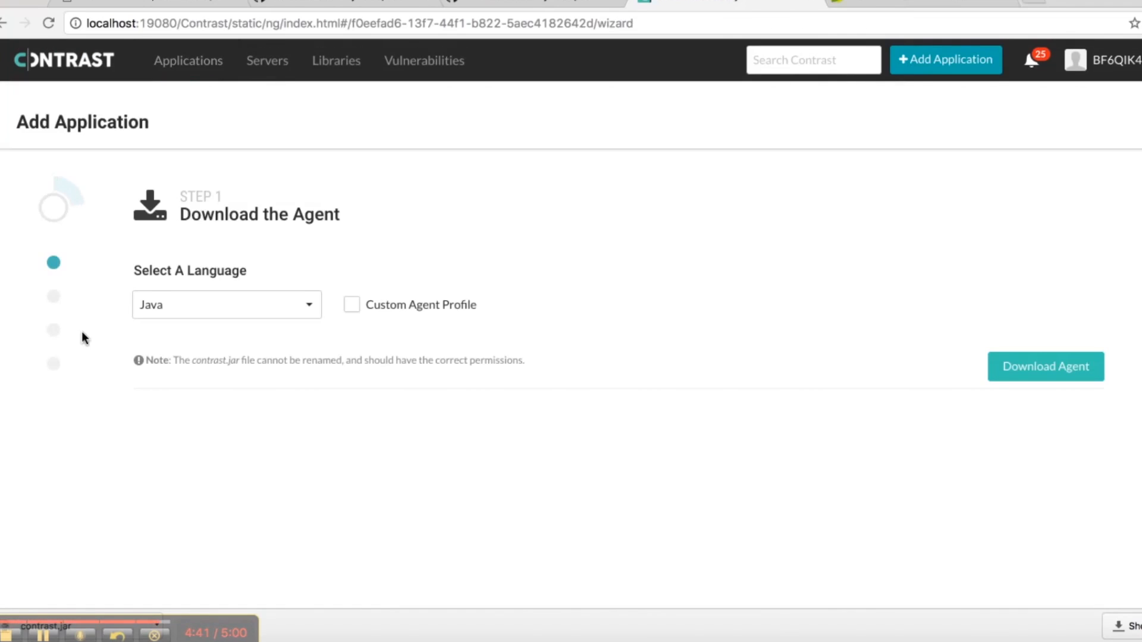
click(1044, 366)
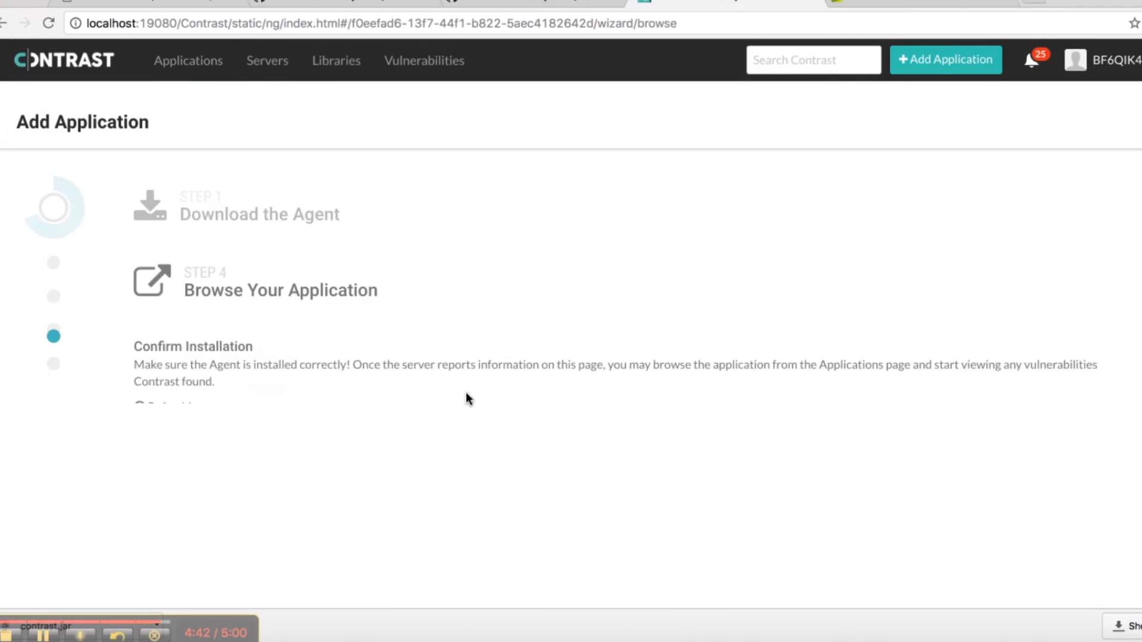
click(188, 60)
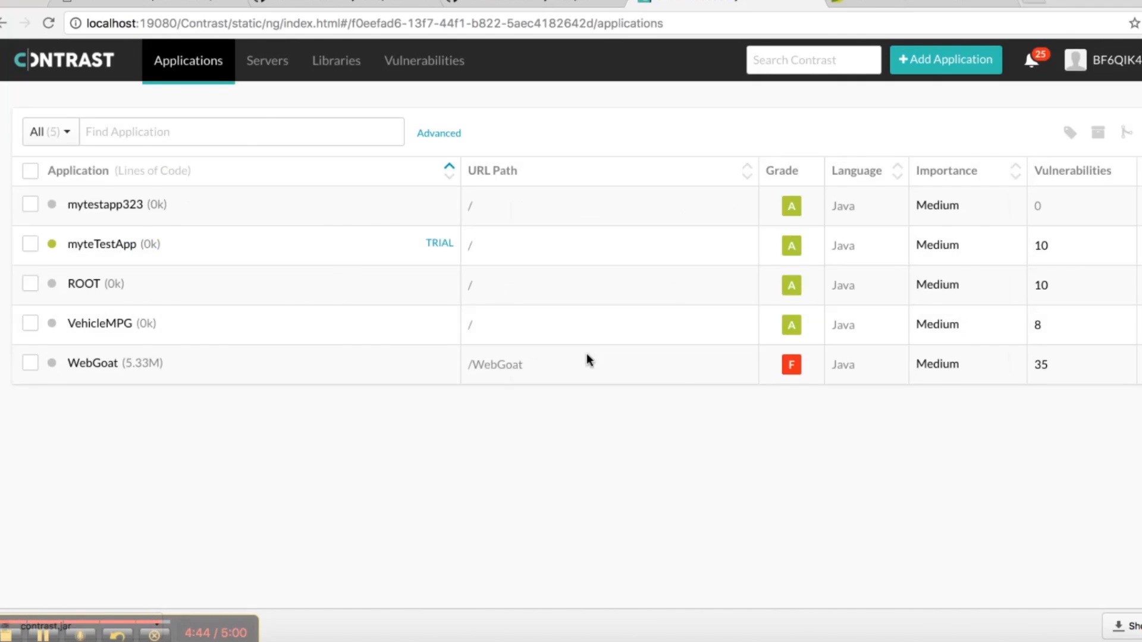
mouse_move(102, 244)
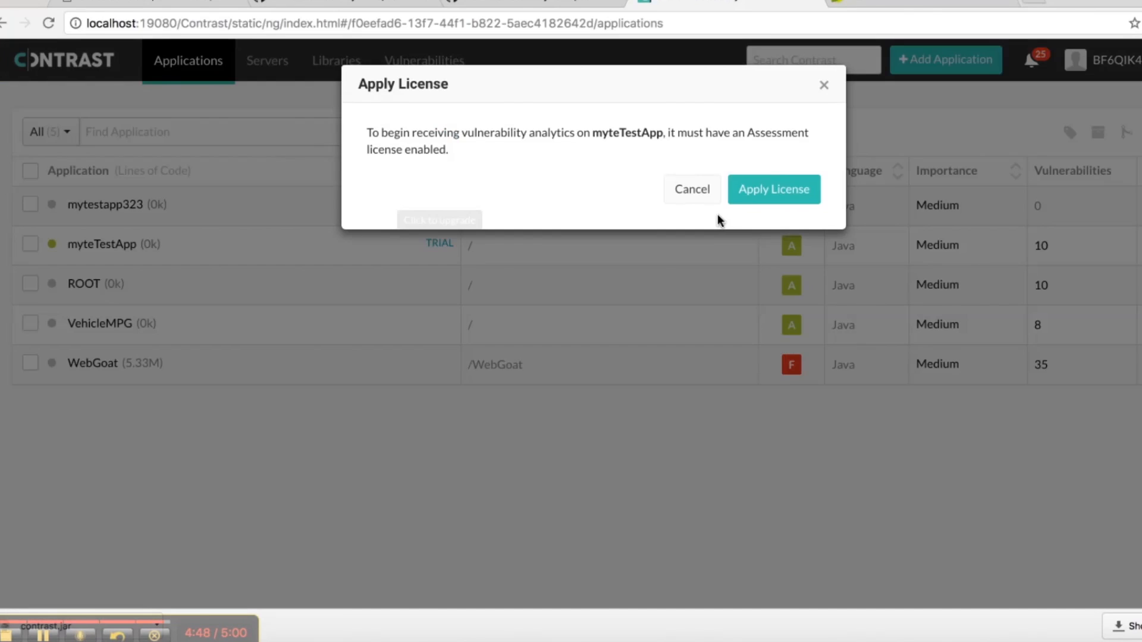
Step: Apply the Assessment license to myteTestApp, removing its TRIAL marker
click(773, 189)
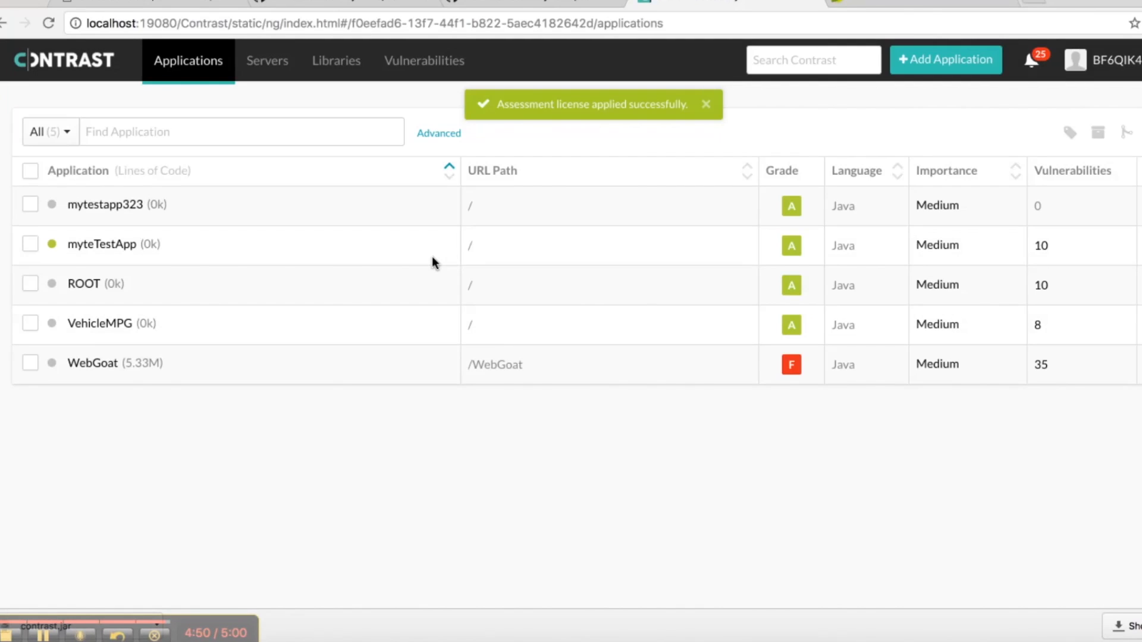
mouse_move(1049, 257)
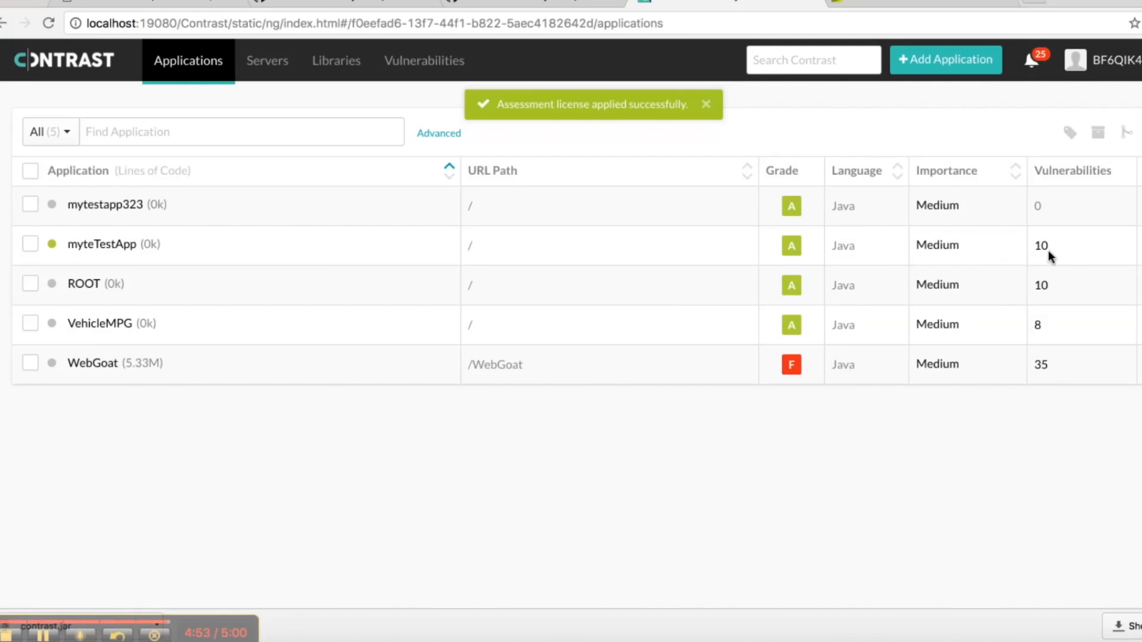